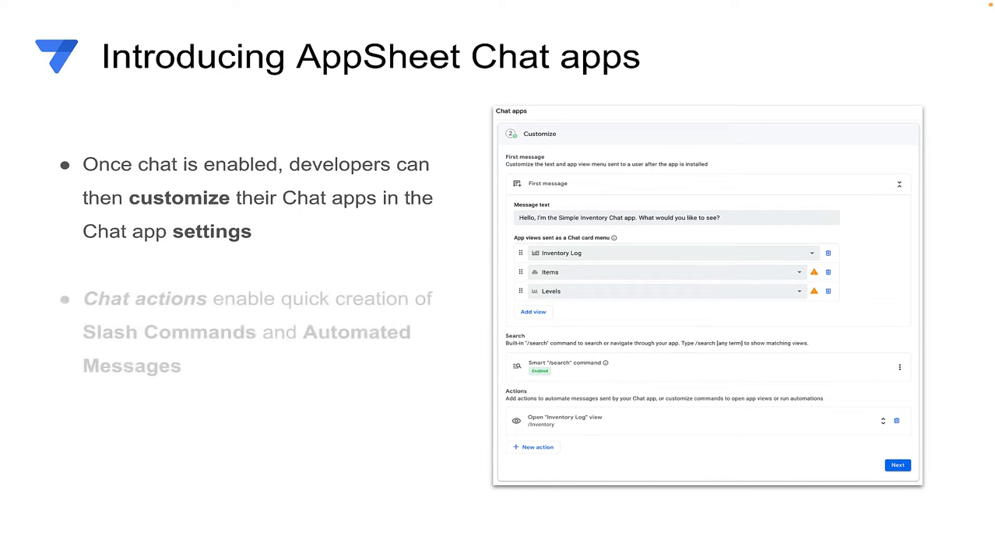
# Step: From My Apps, start a new app from a template to reach the App templates page
pyautogui.click(536, 447)
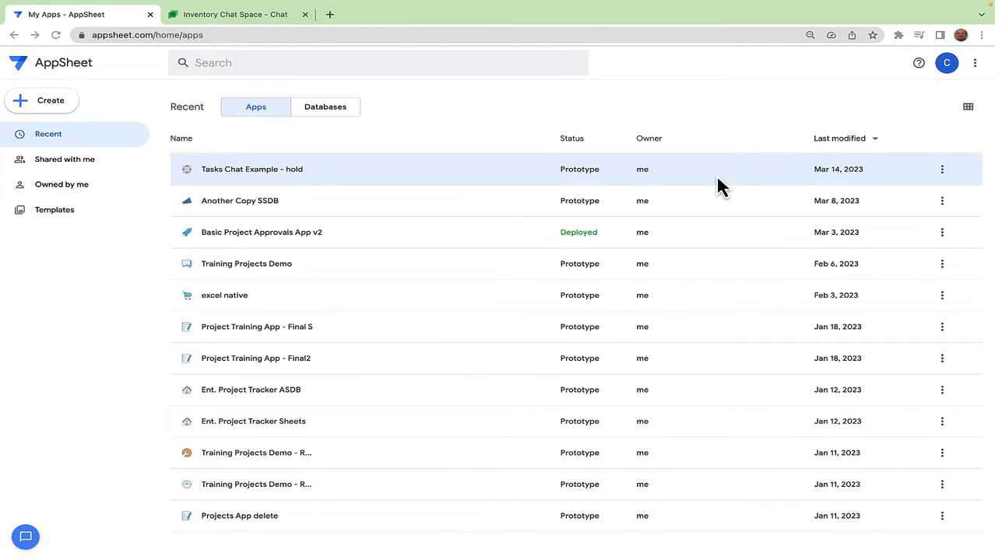
pyautogui.moveTo(512, 125)
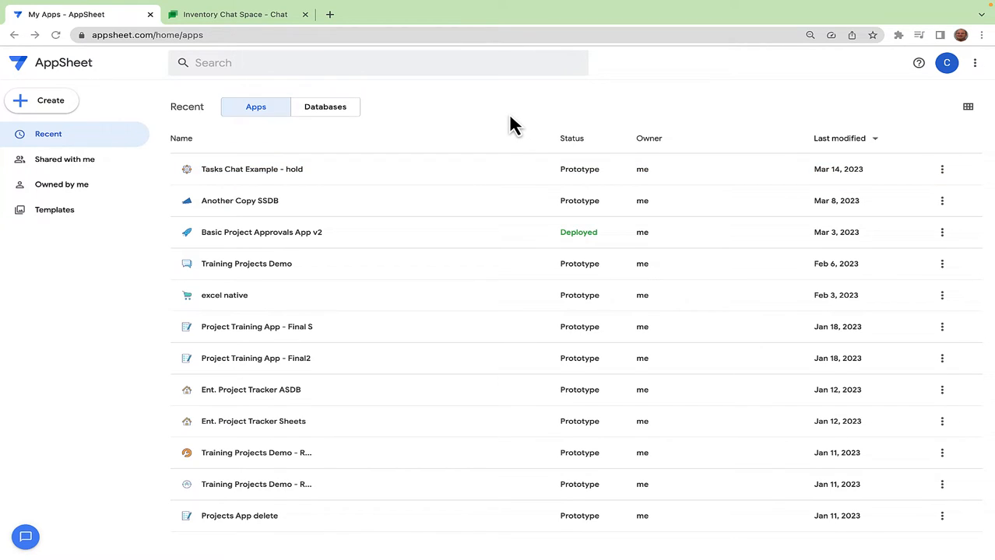
pyautogui.moveTo(65, 109)
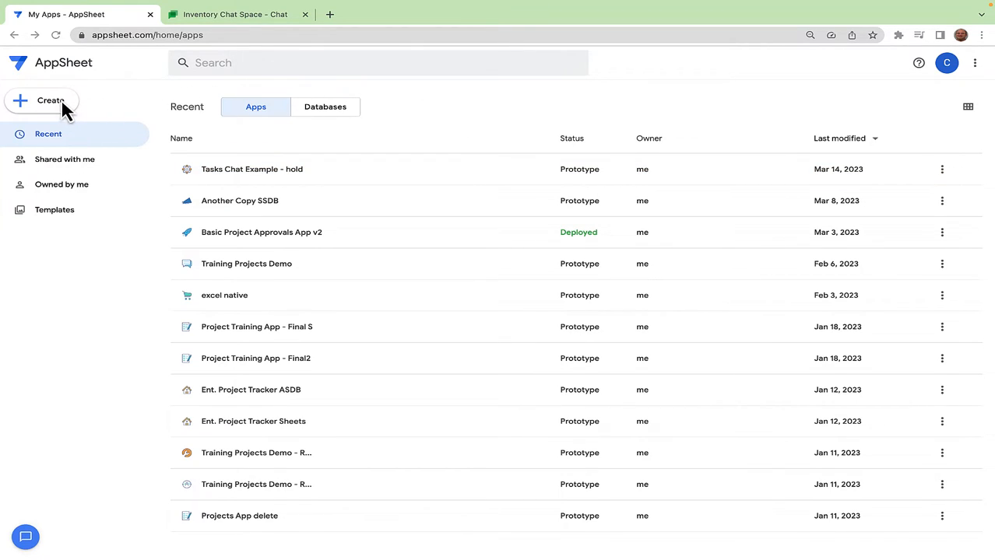
pyautogui.click(50, 100)
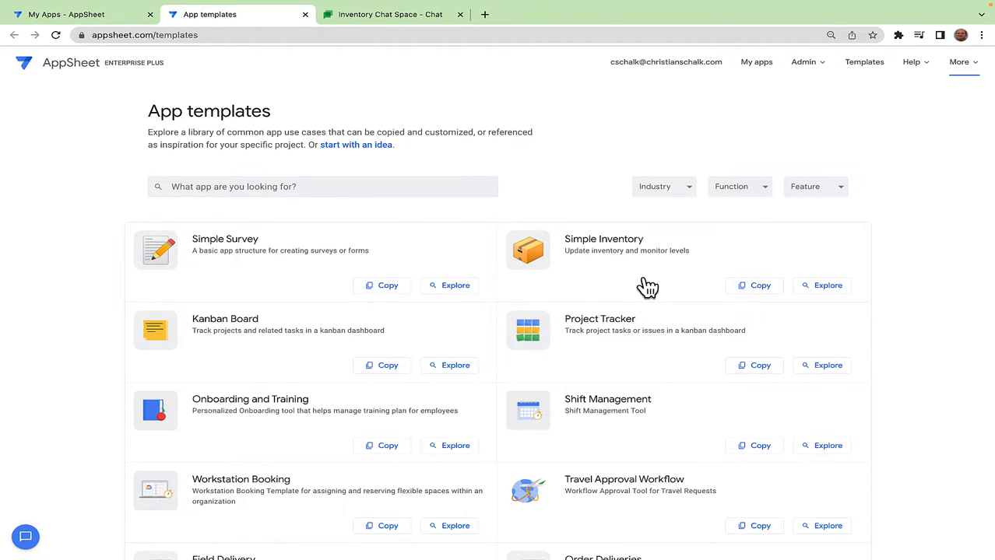
pyautogui.moveTo(731, 298)
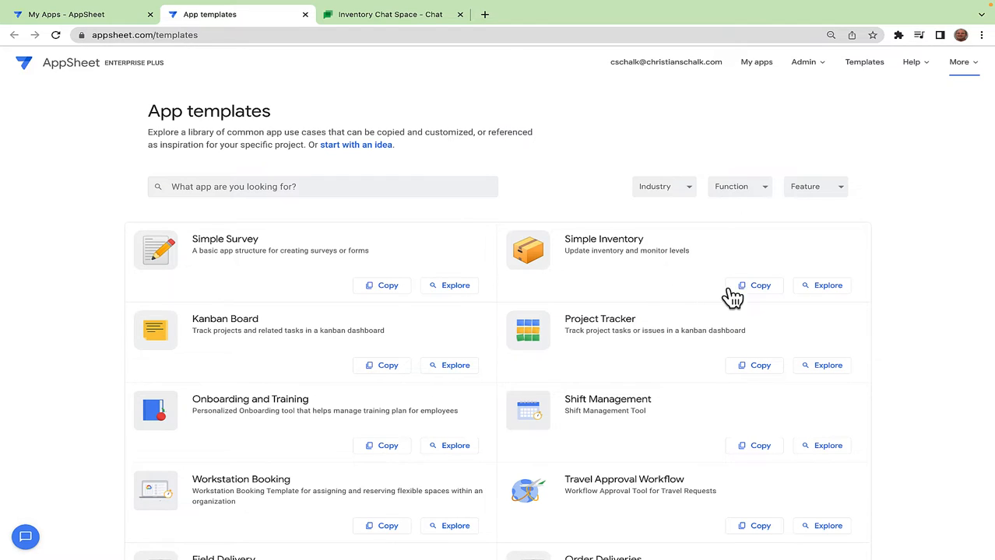
# Step: Copy the Simple Inventory template as a new app named 'My Simple Inventory'
pyautogui.click(759, 284)
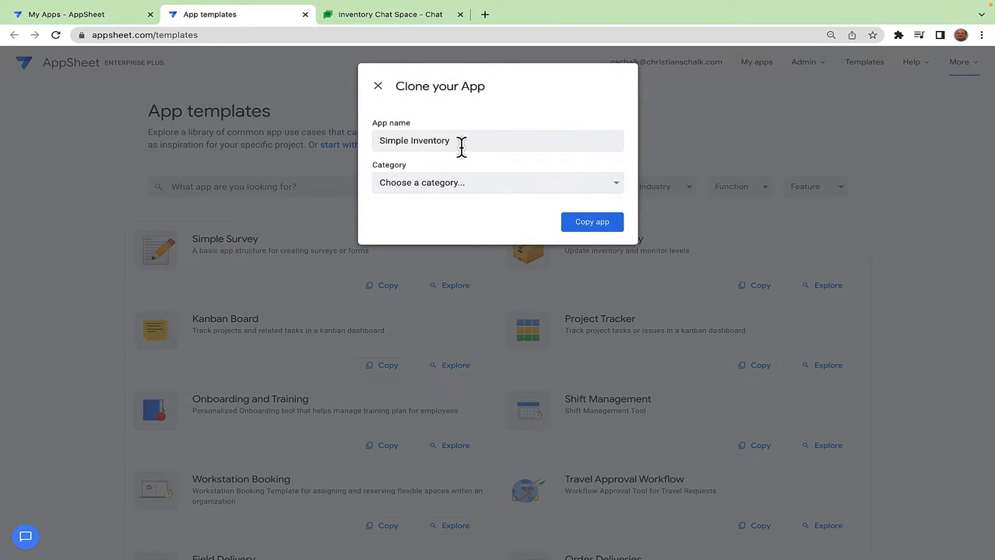
pyautogui.write('My')
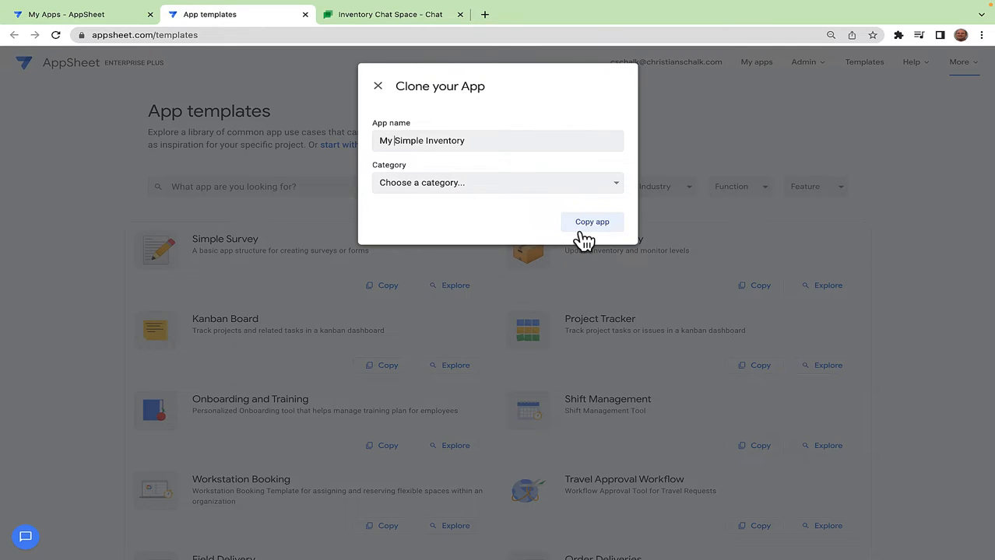
pyautogui.click(591, 222)
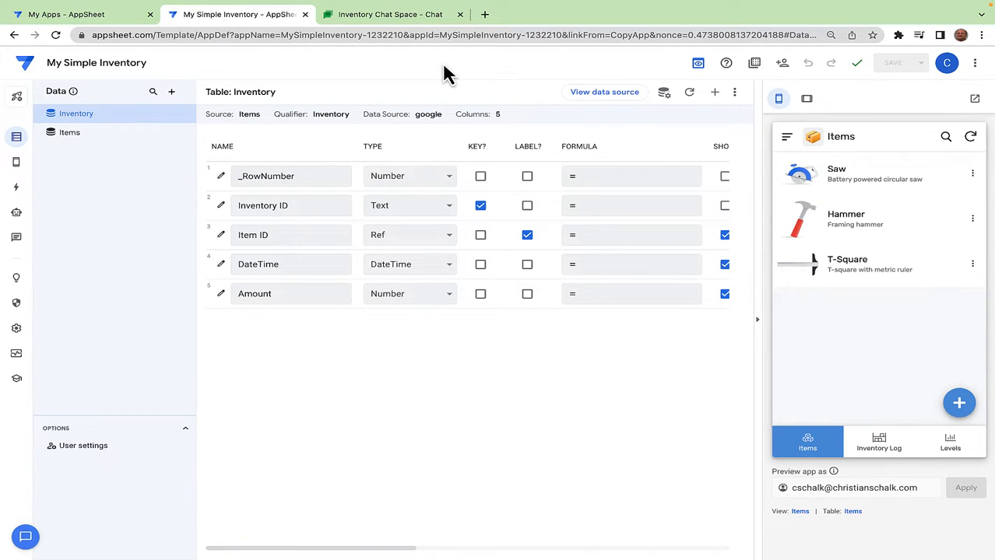
pyautogui.moveTo(345, 114)
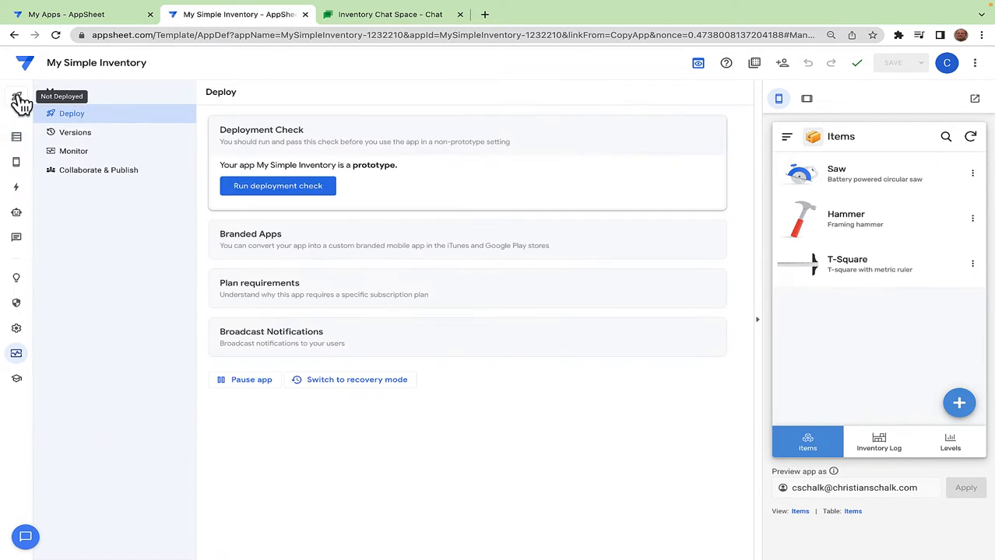
# Step: Run the deployment check and move My Simple Inventory into the deployed state
pyautogui.click(278, 186)
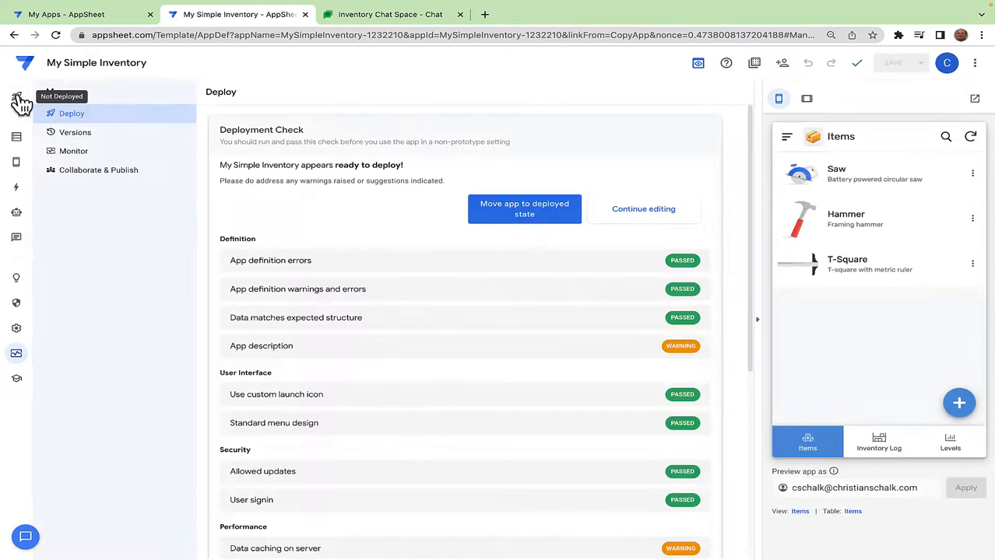
pyautogui.click(523, 209)
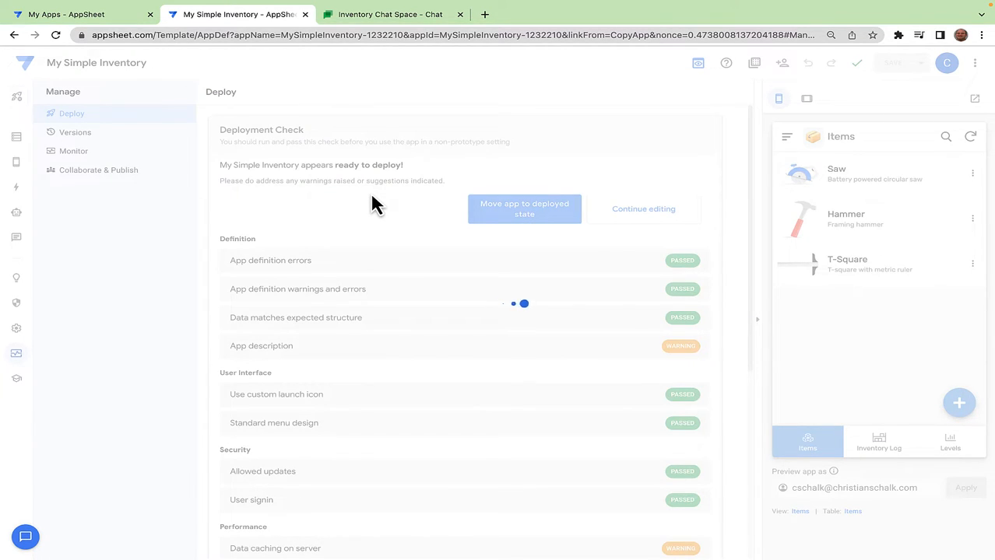
pyautogui.click(524, 209)
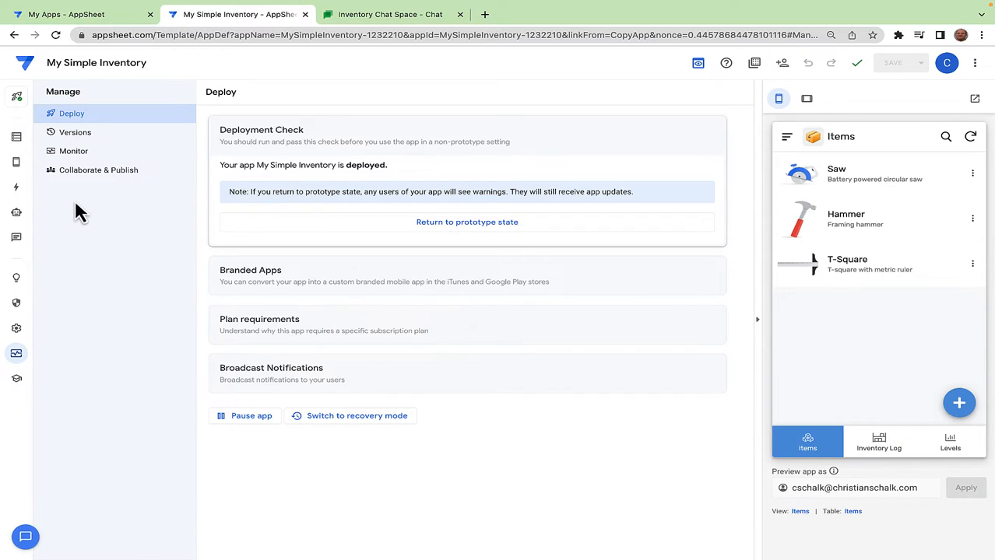
pyautogui.moveTo(17, 238)
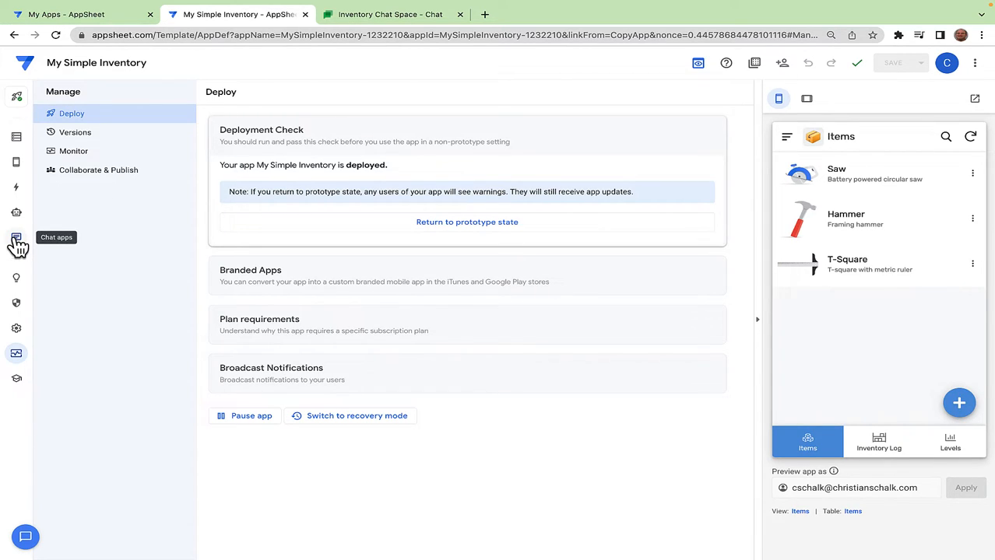
# Step: Create a Google Chat app for My Simple Inventory and accept the terms to enable it
pyautogui.click(17, 238)
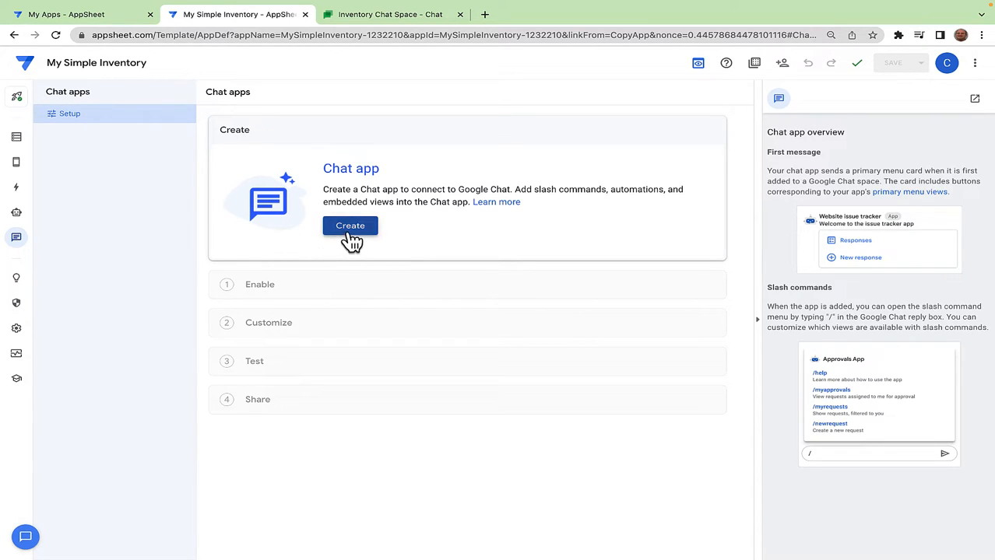
pyautogui.click(351, 226)
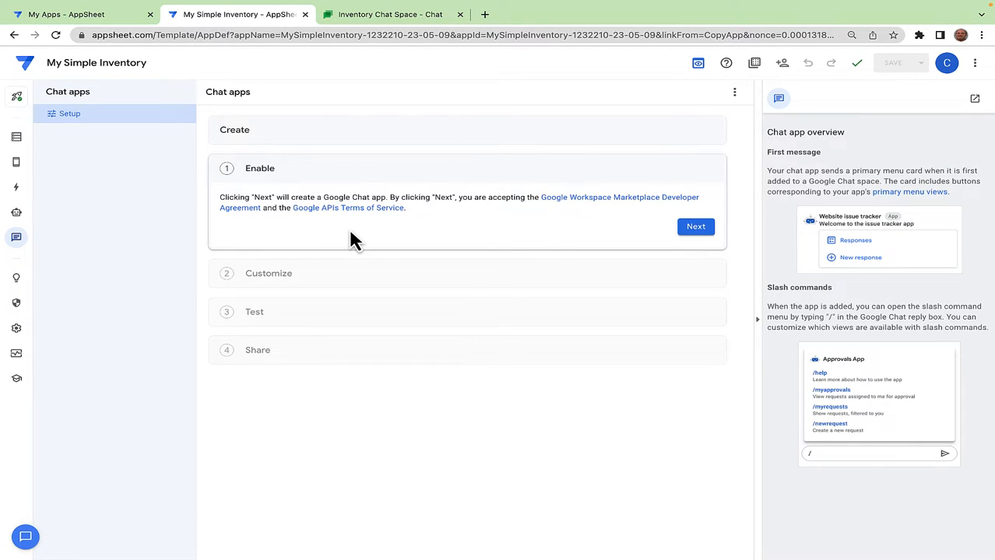
pyautogui.moveTo(398, 244)
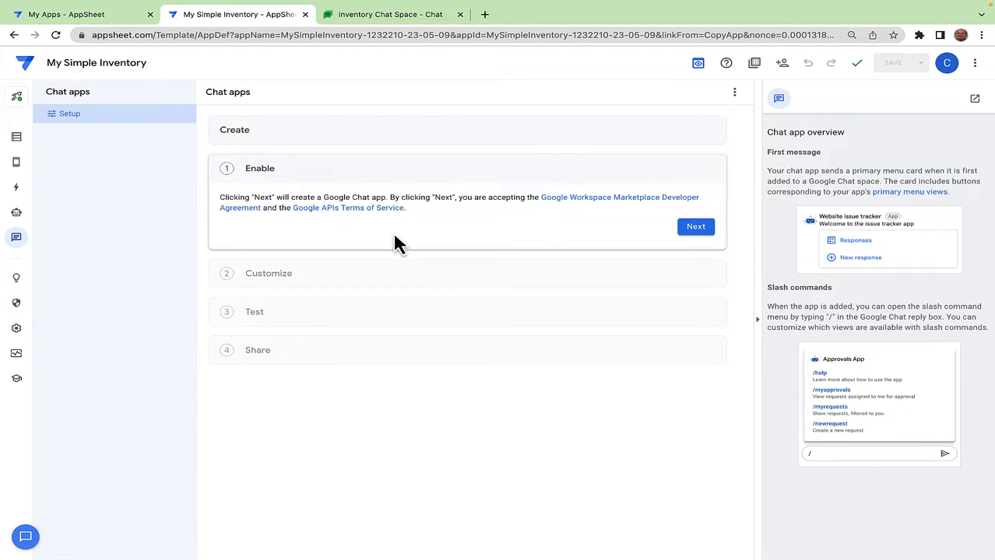
pyautogui.moveTo(444, 245)
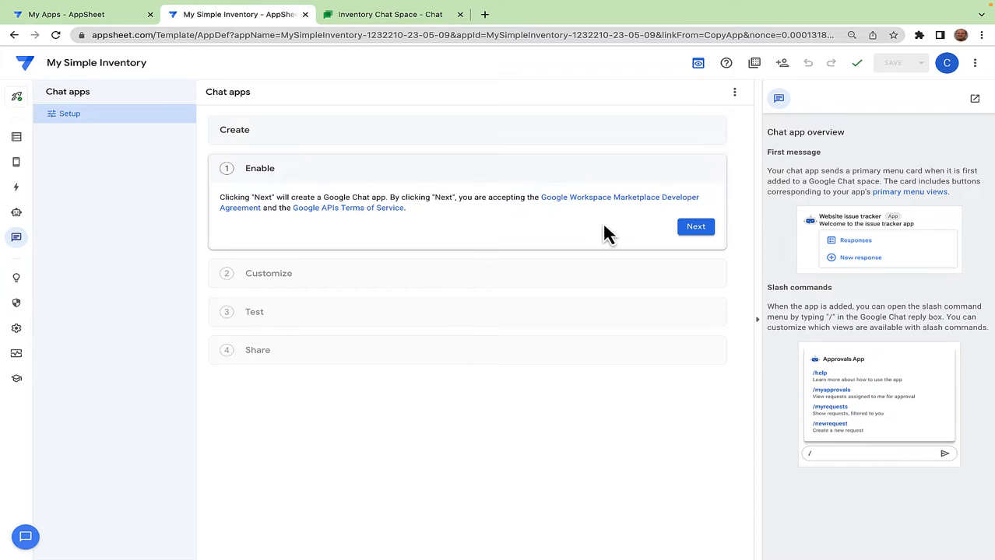
pyautogui.click(694, 226)
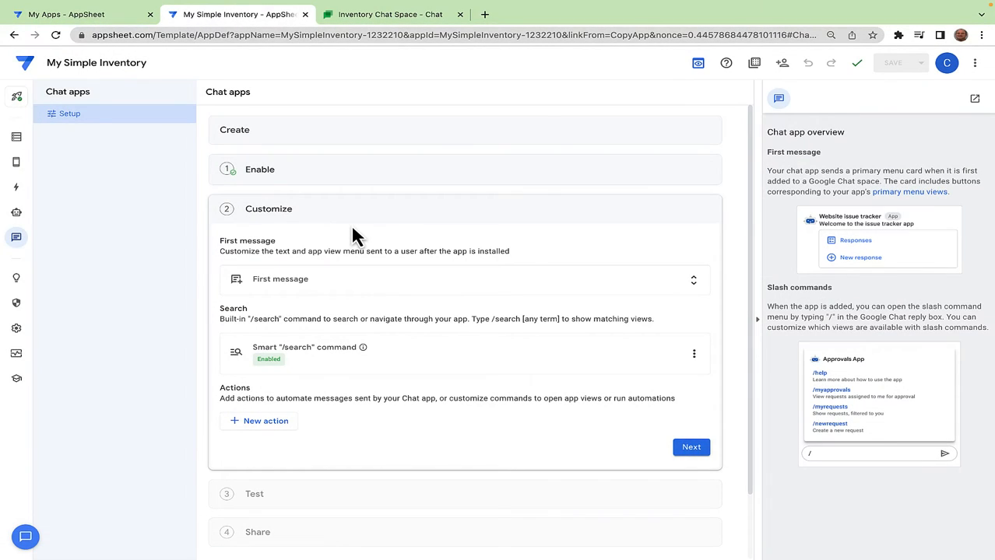
pyautogui.moveTo(351, 304)
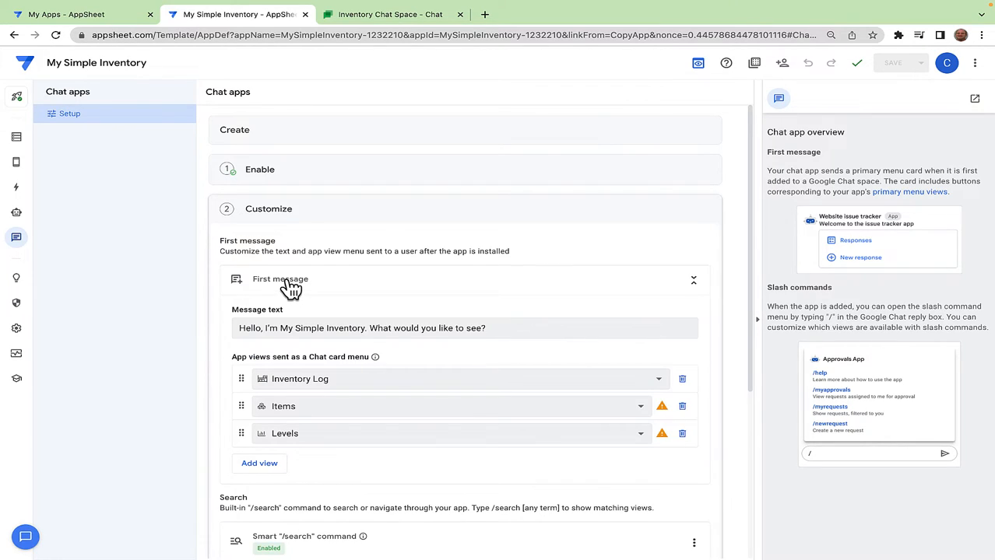
# Step: Replace 'My Simple' with 'Awesome' in the first-message greeting text
pyautogui.doubleClick(302, 328)
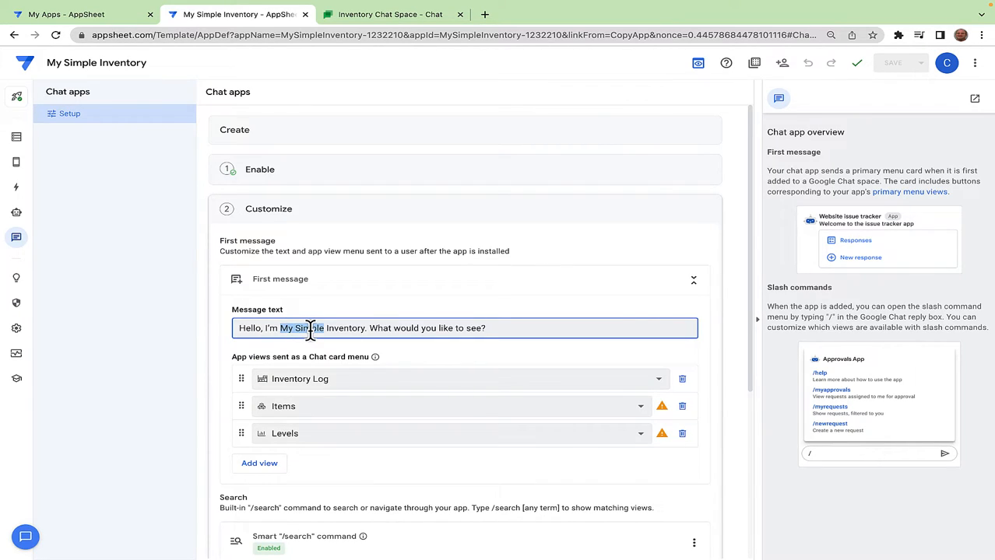
pyautogui.write('Awesome')
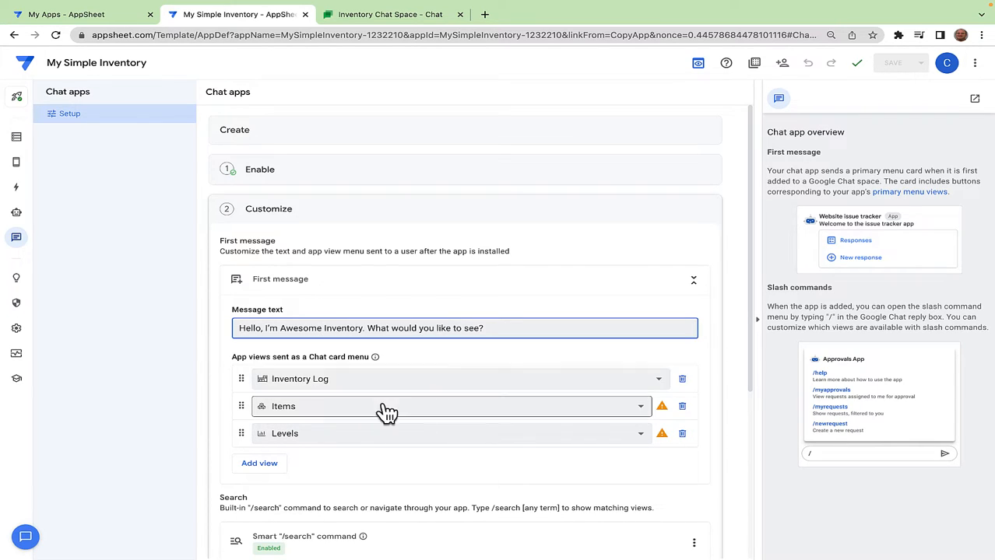
pyautogui.moveTo(512, 437)
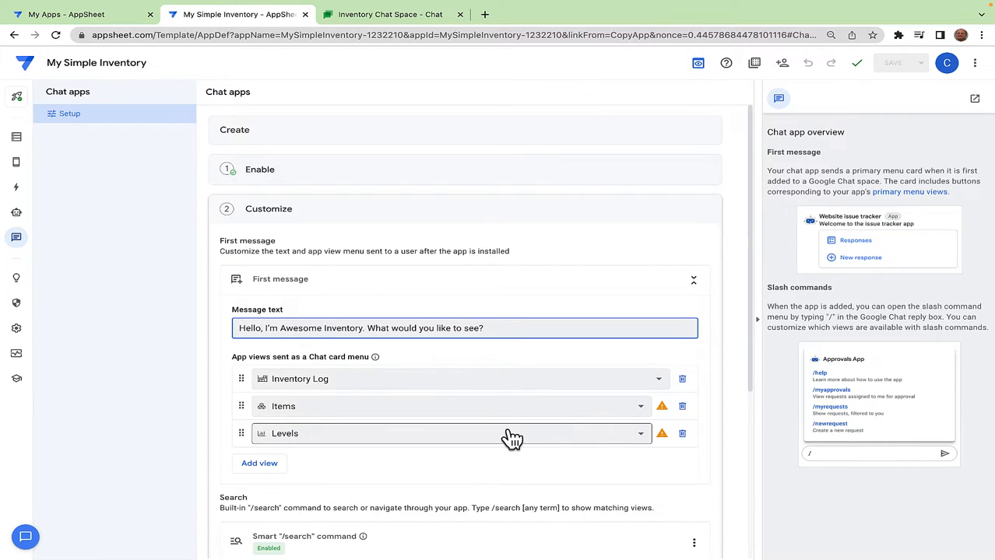
pyautogui.moveTo(660, 406)
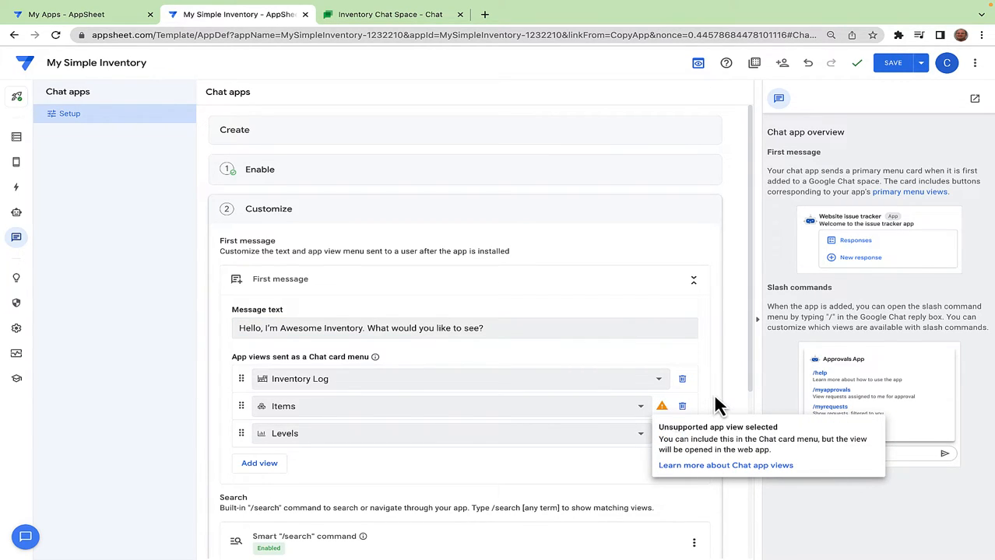
# Step: Swap the unsupported Items card-menu view for Inventory_Form and add Items_Form after it
pyautogui.click(681, 406)
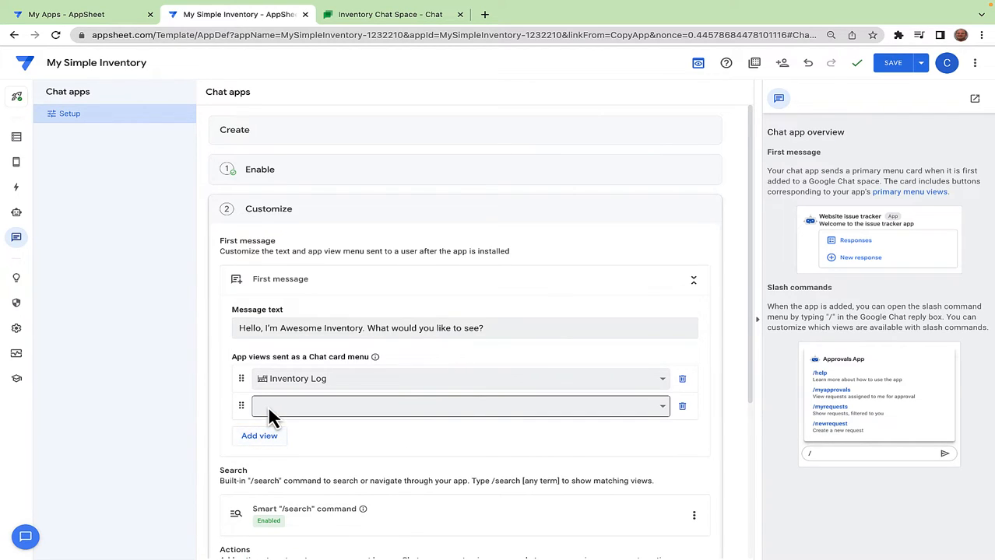
pyautogui.click(460, 406)
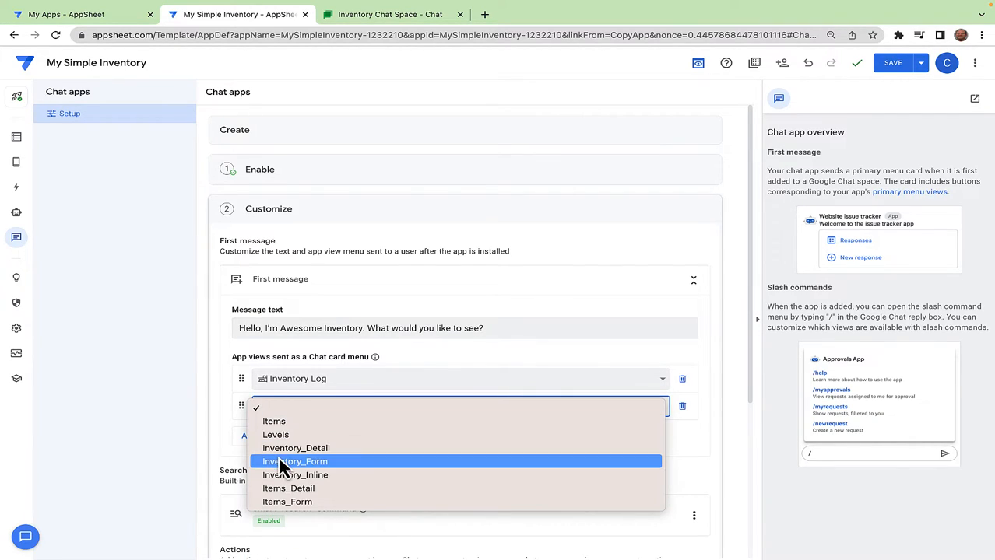
pyautogui.click(295, 461)
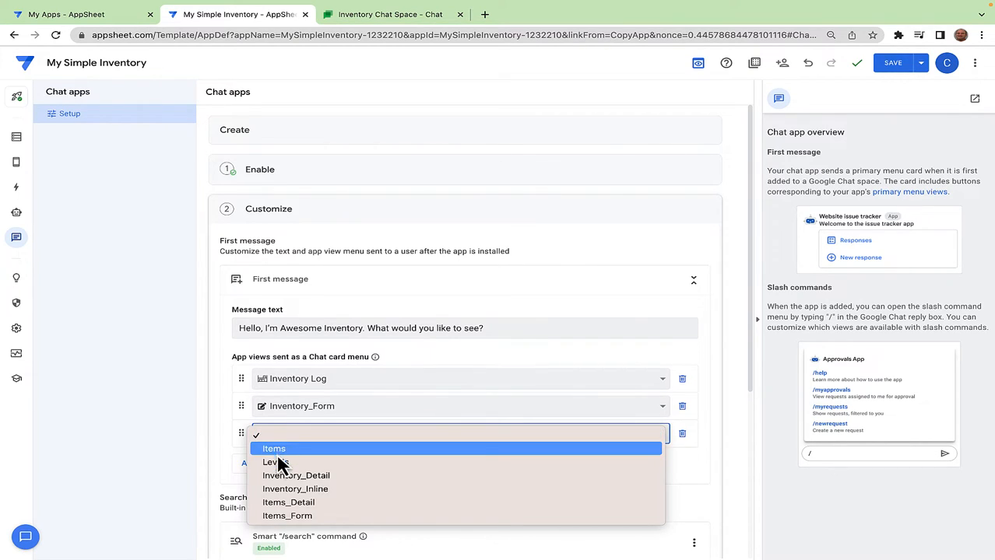
pyautogui.click(287, 516)
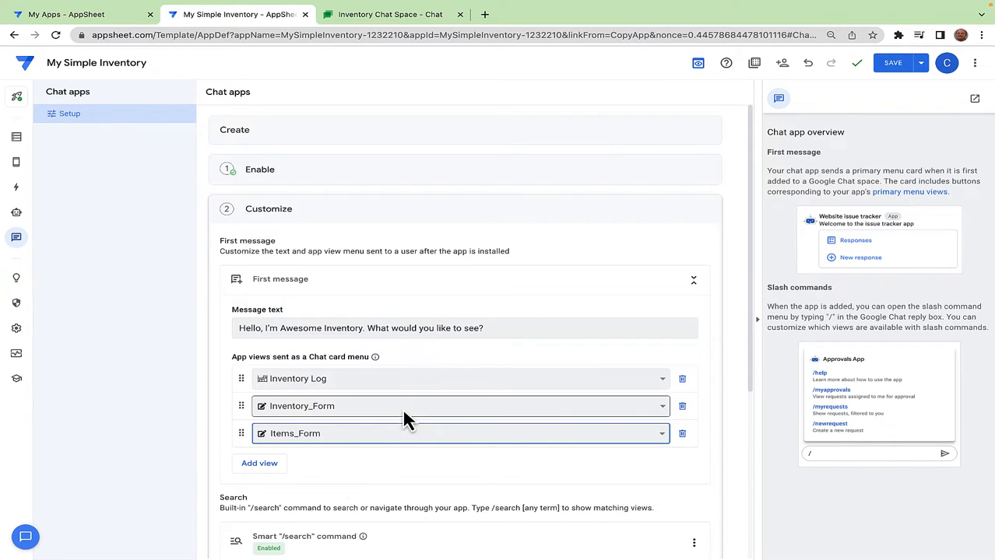
pyautogui.scroll(-3)
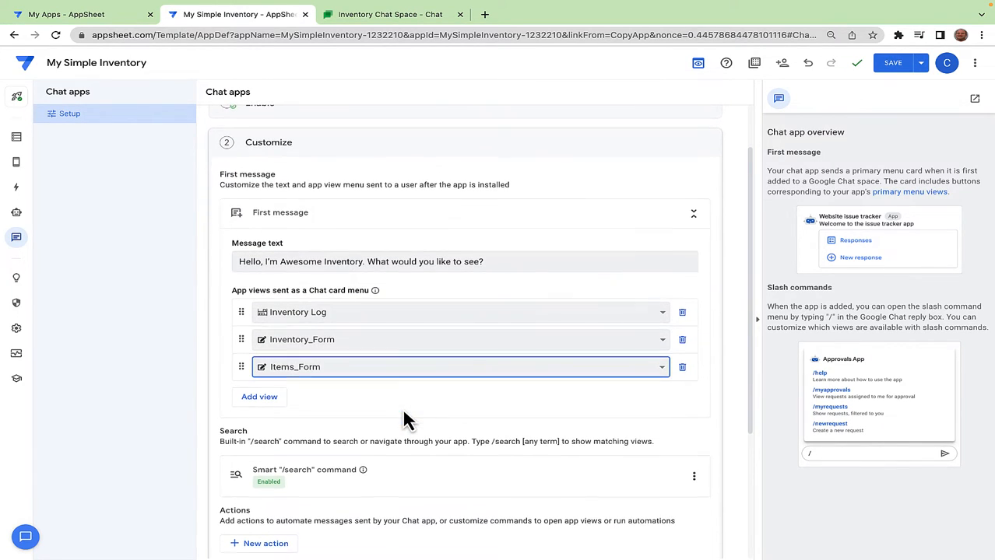
pyautogui.scroll(-3)
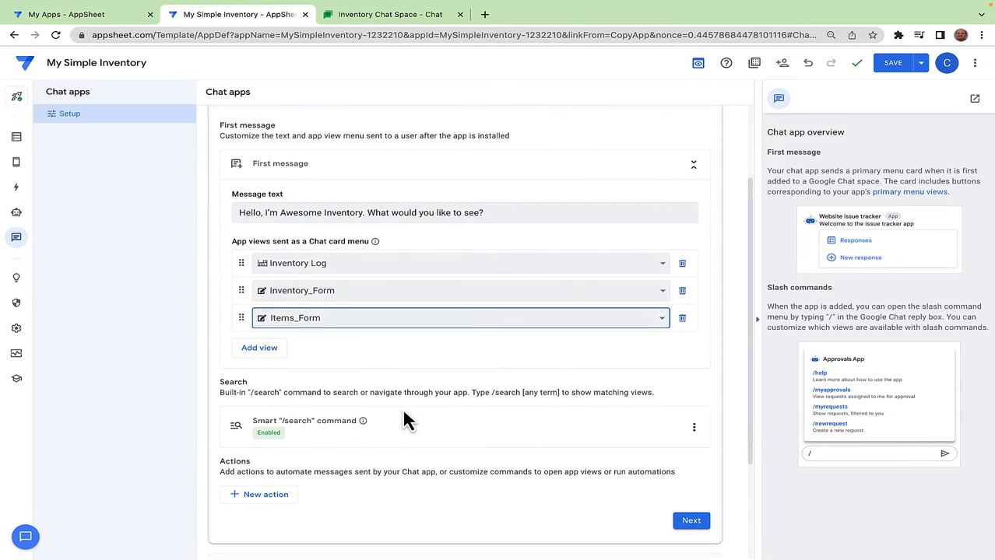
pyautogui.moveTo(321, 423)
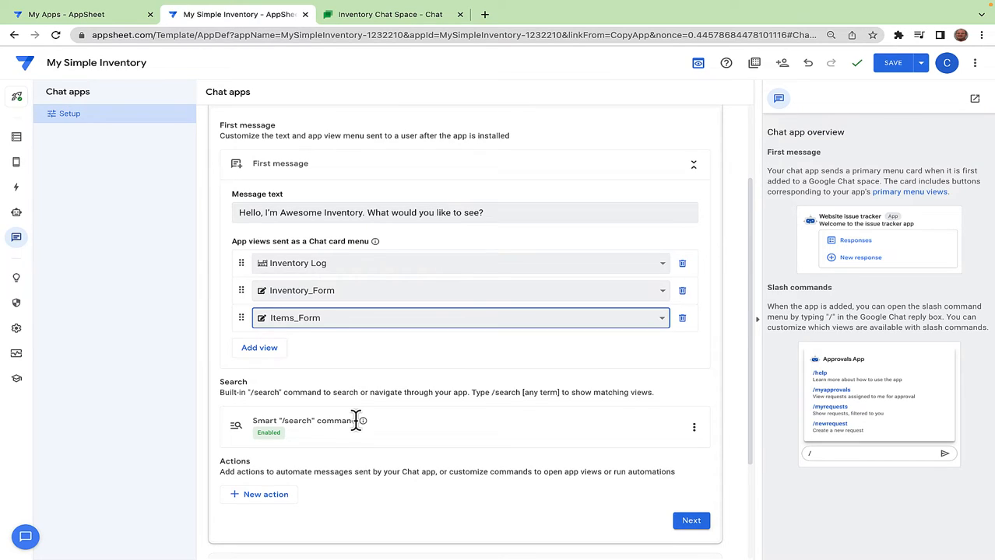
pyautogui.moveTo(430, 418)
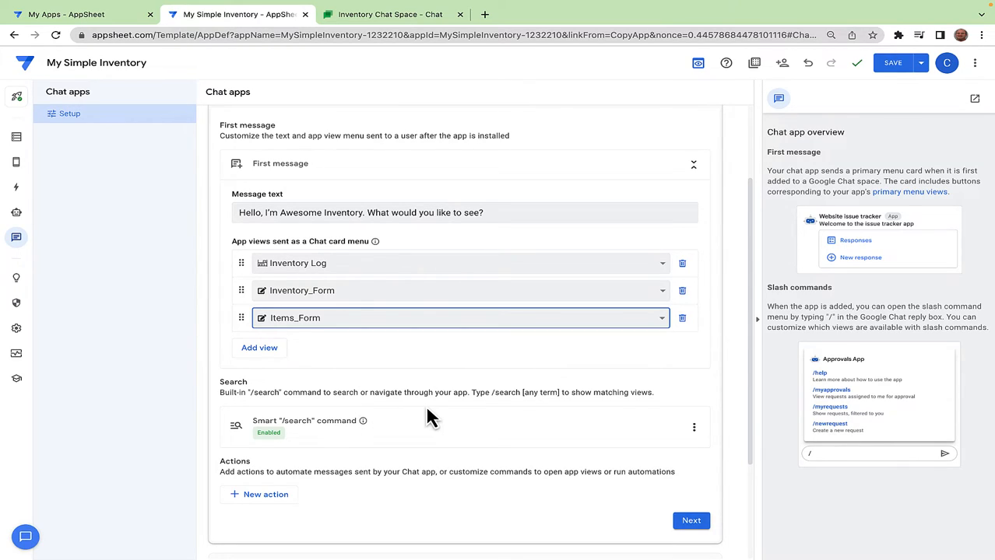
pyautogui.scroll(-3)
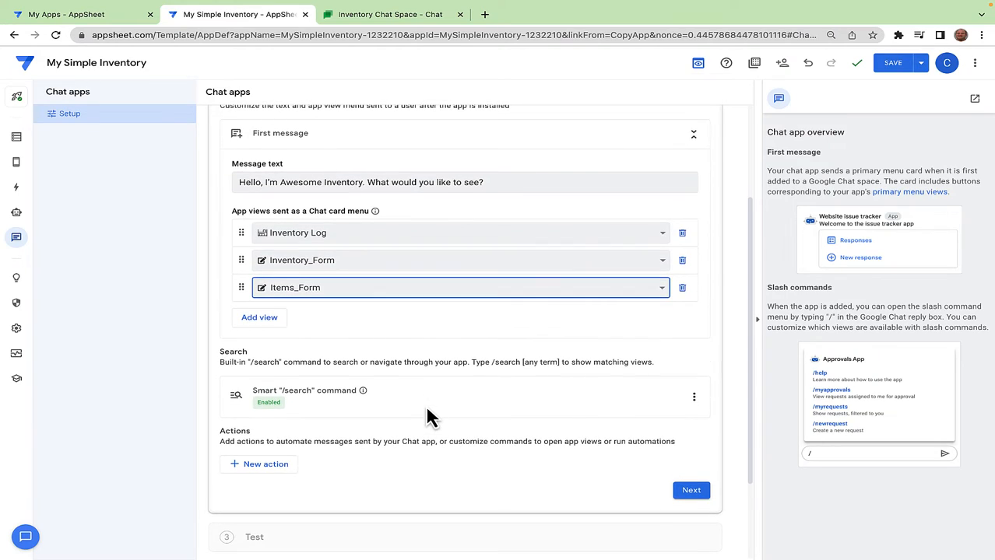
# Step: Add an Open app view slash command '/log' for Inventory Log, described 'Show Log'
pyautogui.scroll(-3)
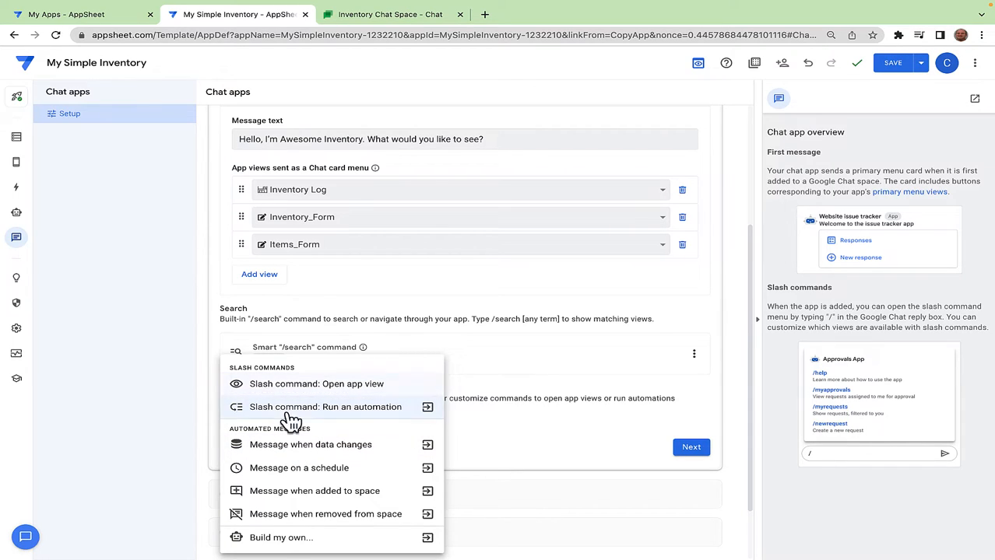
pyautogui.moveTo(295, 403)
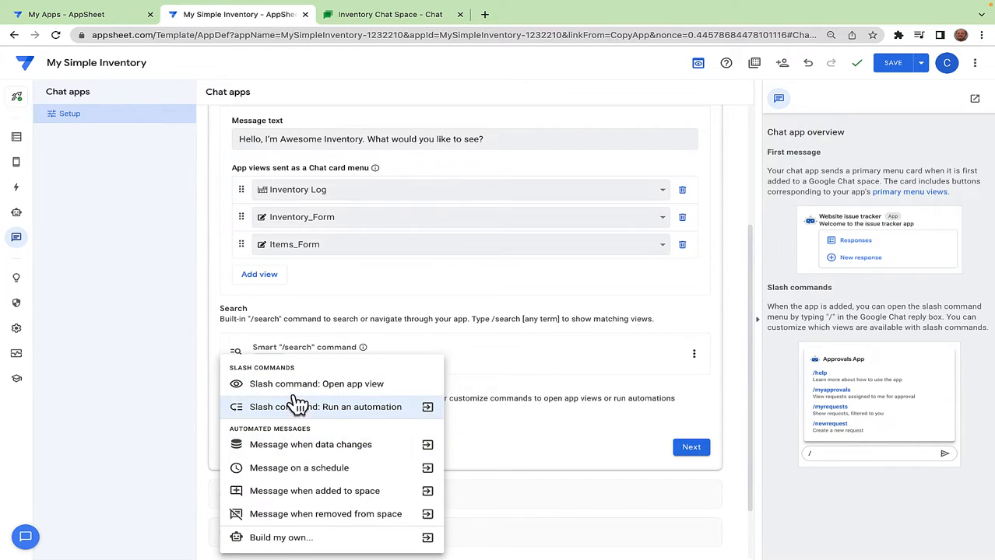
pyautogui.click(316, 384)
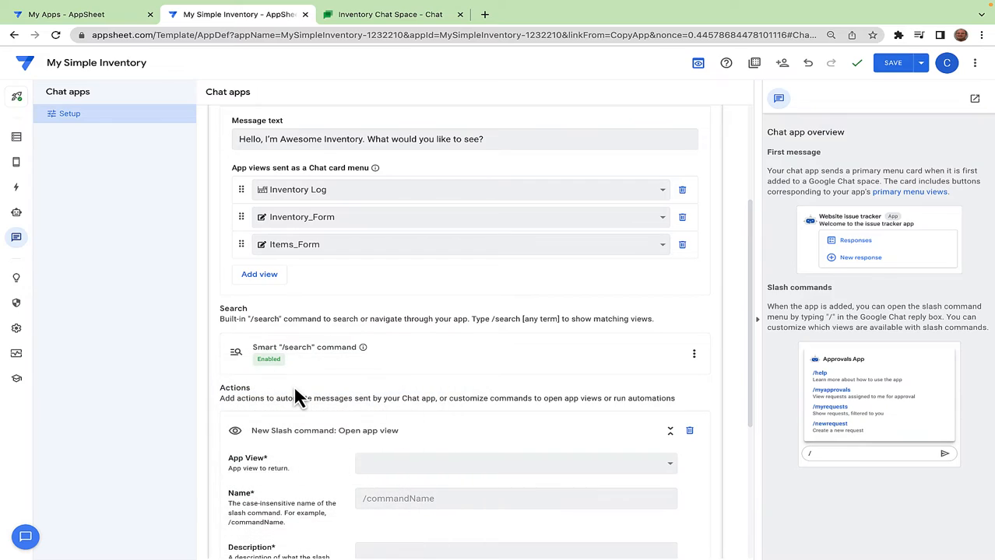
pyautogui.scroll(-3)
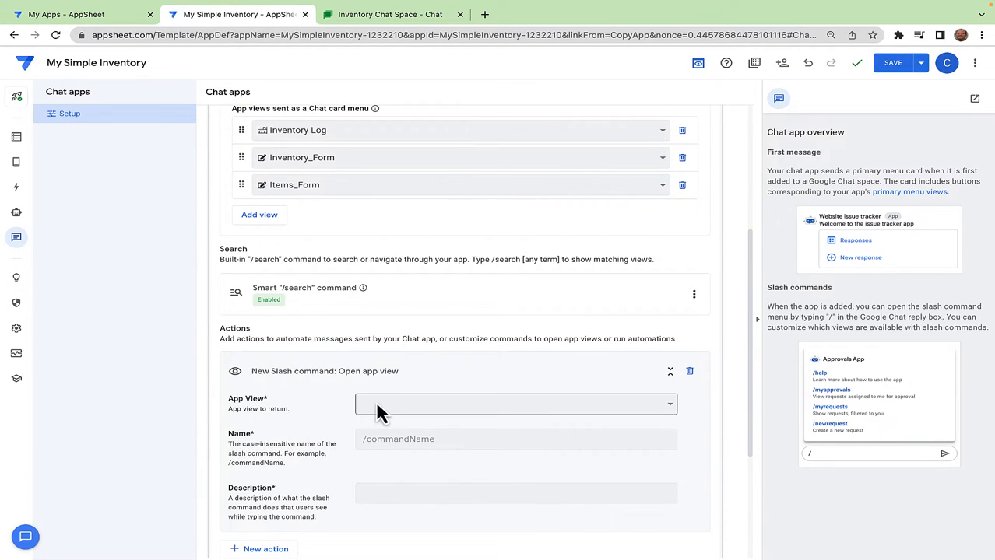
pyautogui.click(514, 403)
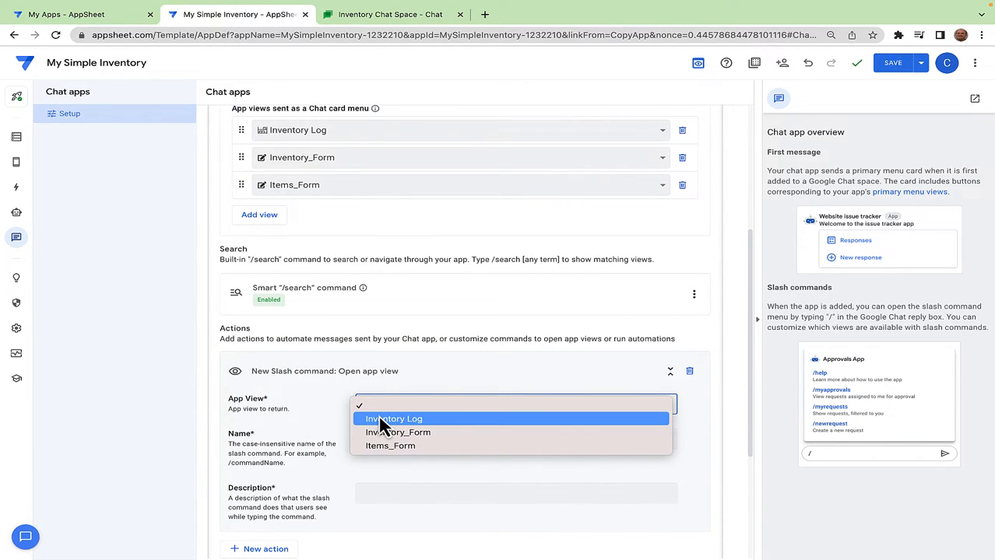
pyautogui.click(394, 419)
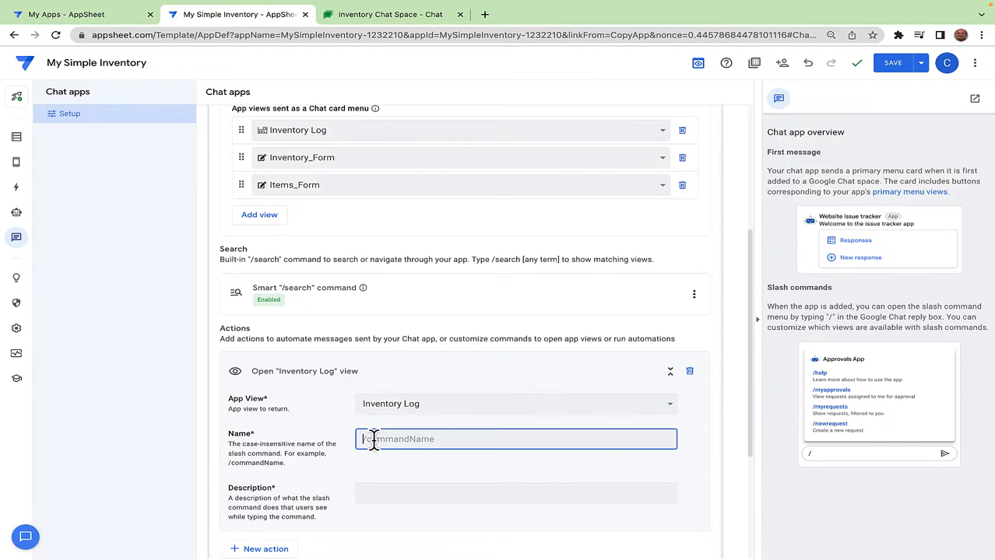
pyautogui.write('/log')
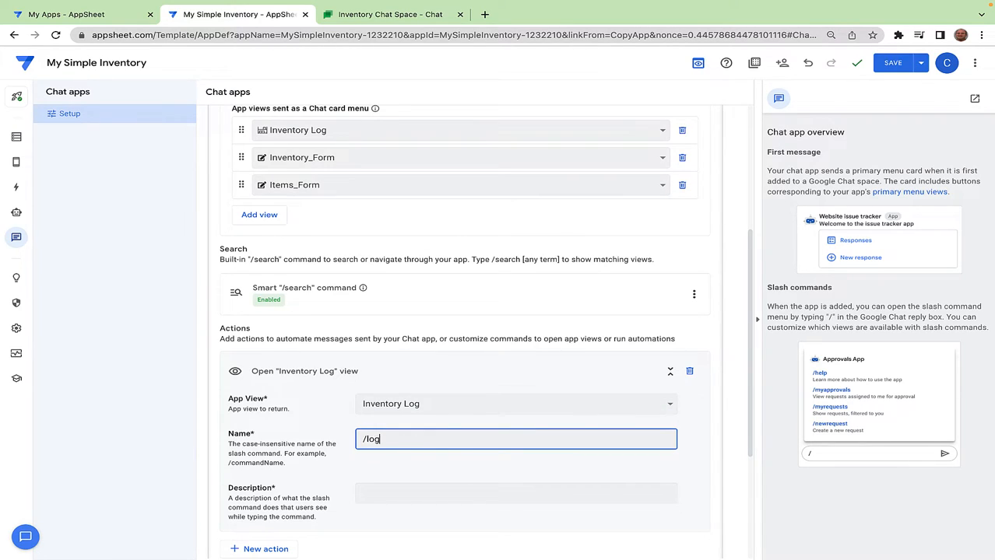
pyautogui.click(516, 493)
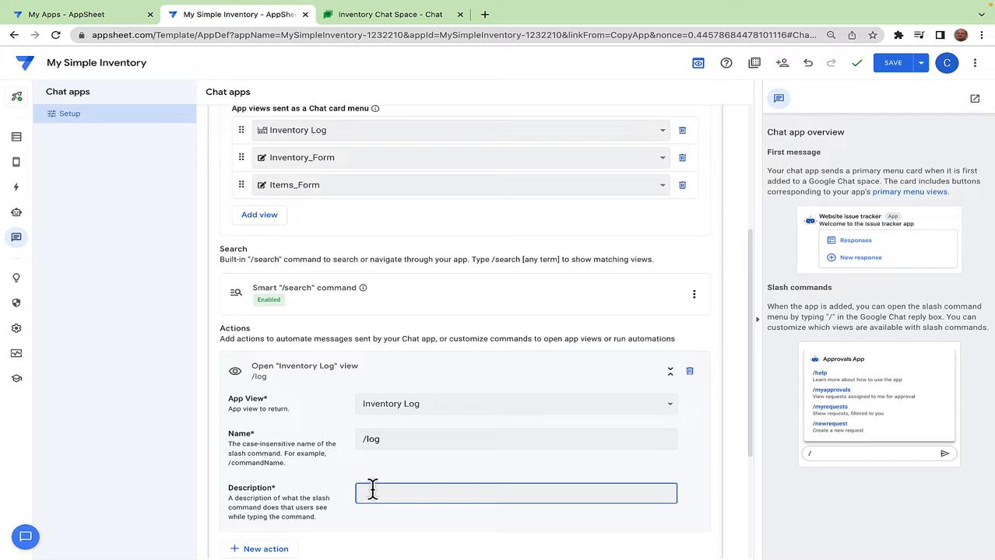
pyautogui.write('Show Log')
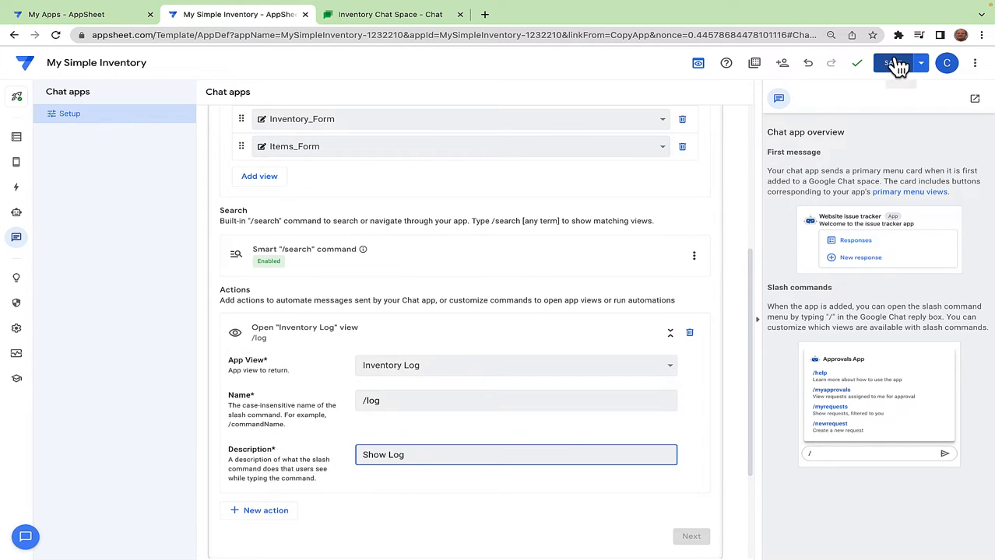
# Step: Save the Chat app settings, advance to the Test step, and switch to Google Chat
pyautogui.click(891, 63)
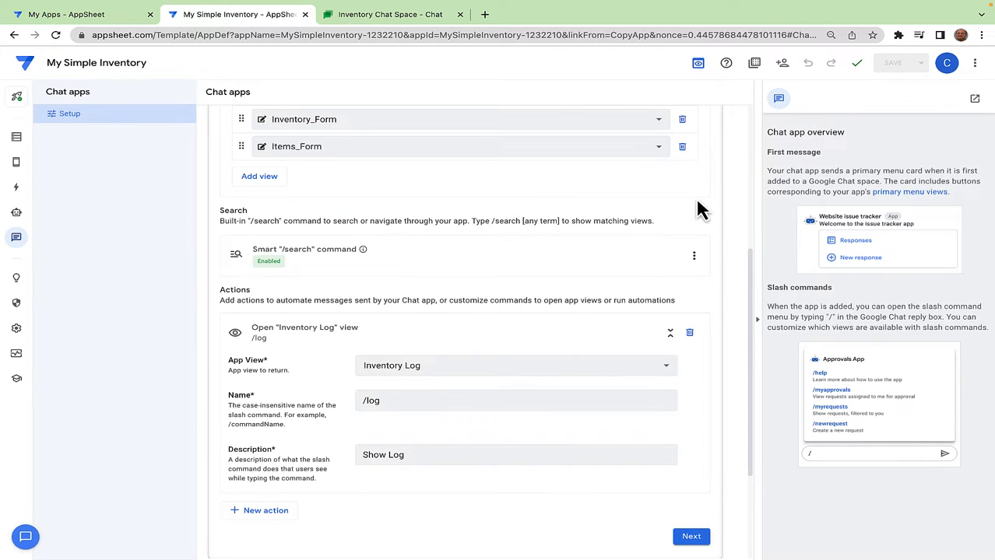
pyautogui.scroll(-3)
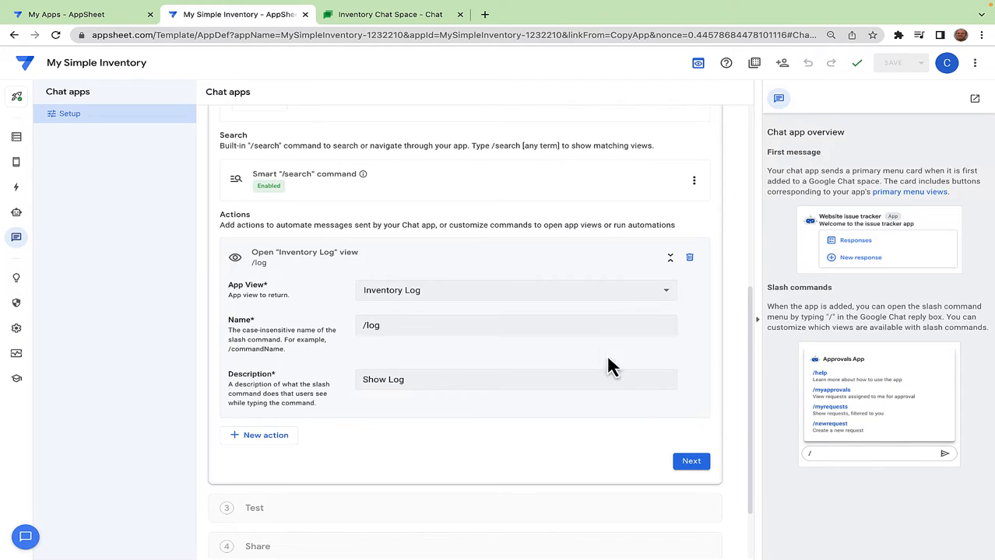
pyautogui.click(689, 461)
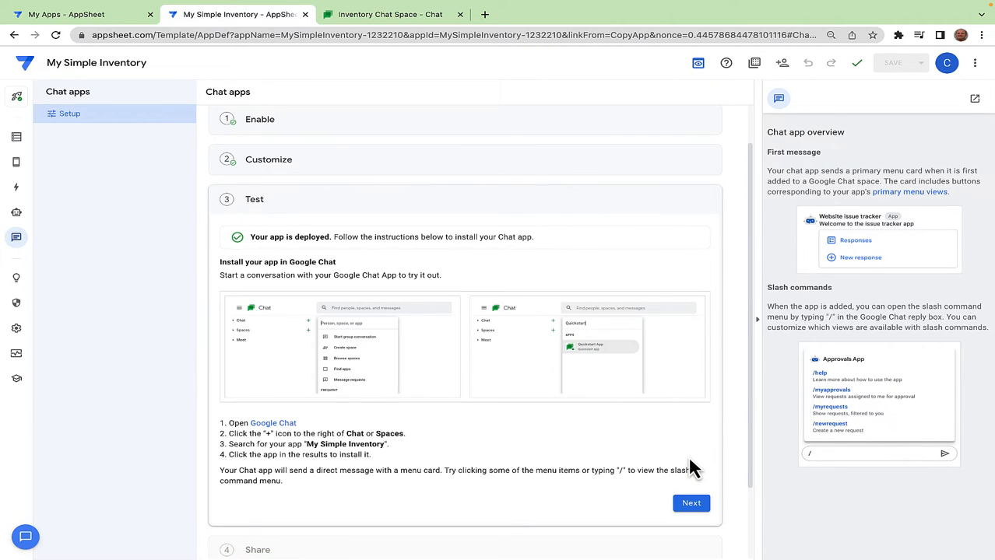
pyautogui.moveTo(411, 377)
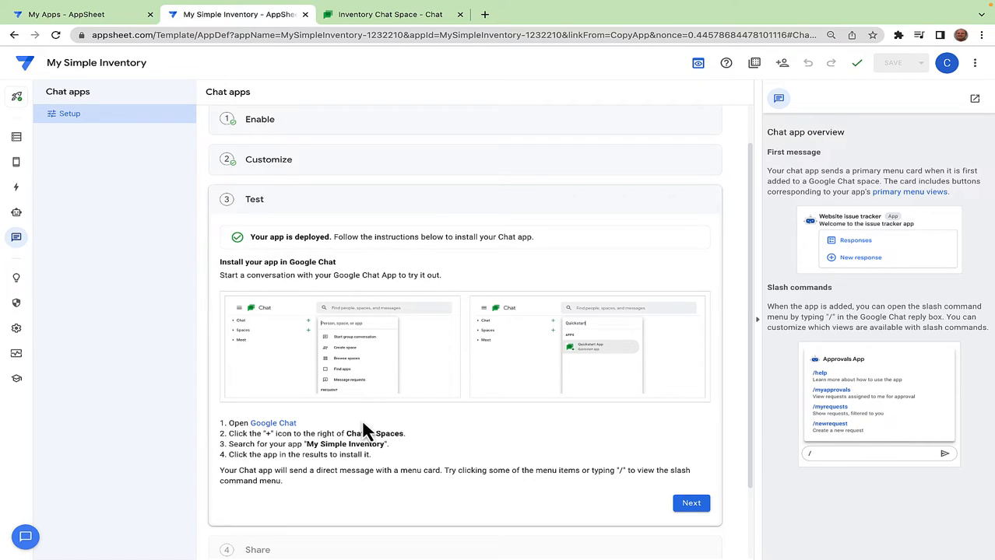
pyautogui.moveTo(366, 434)
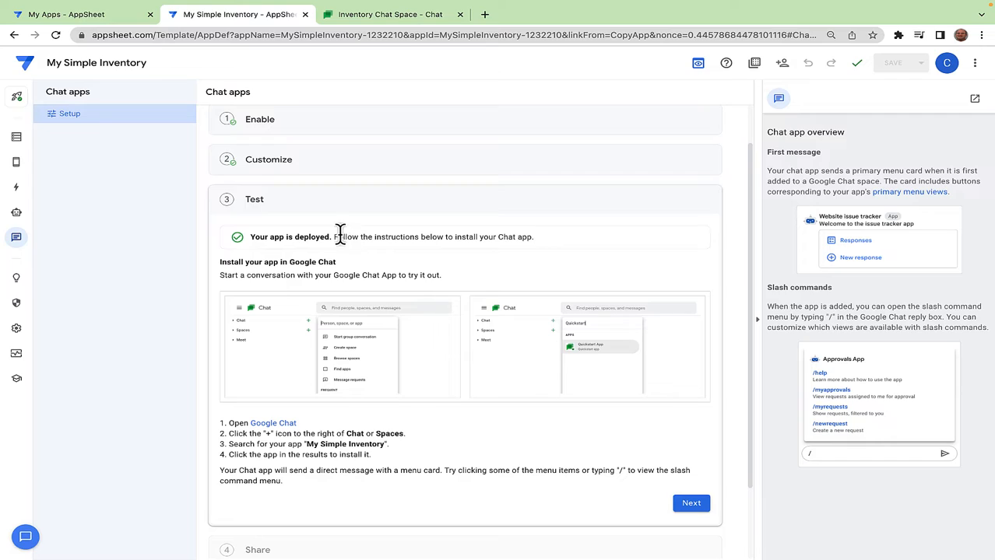
pyautogui.click(389, 14)
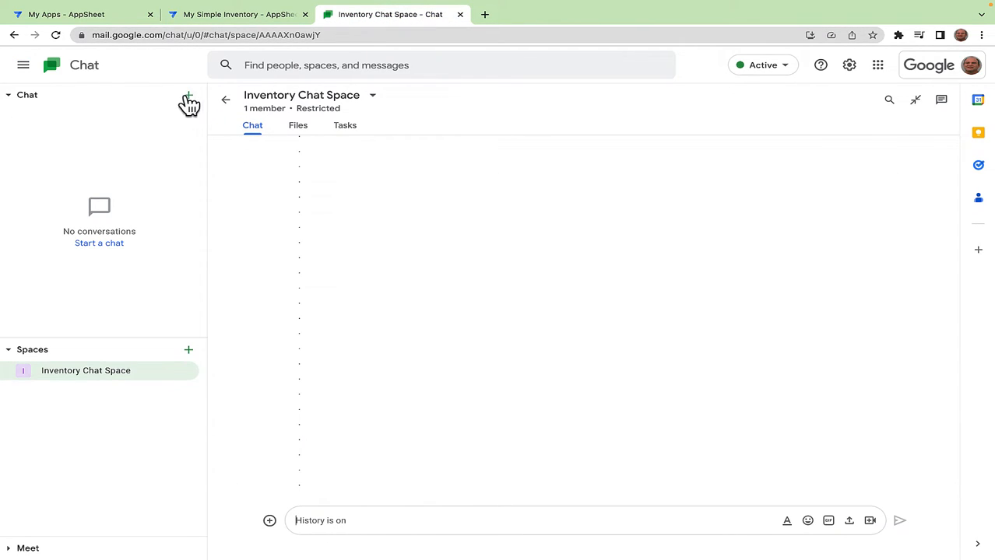
pyautogui.moveTo(164, 117)
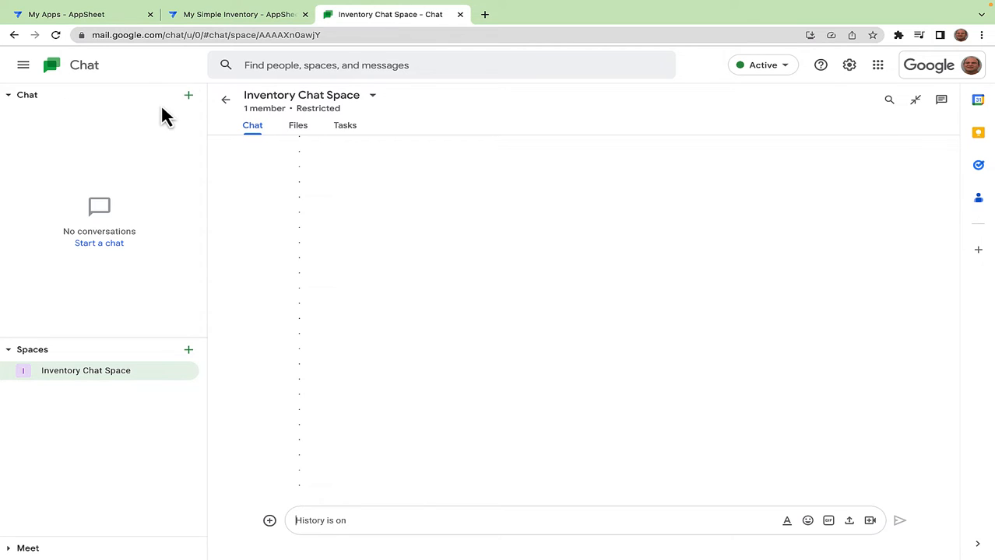
# Step: Search the Find apps dialog for My Simple Inventory and open a chat with it
pyautogui.click(188, 95)
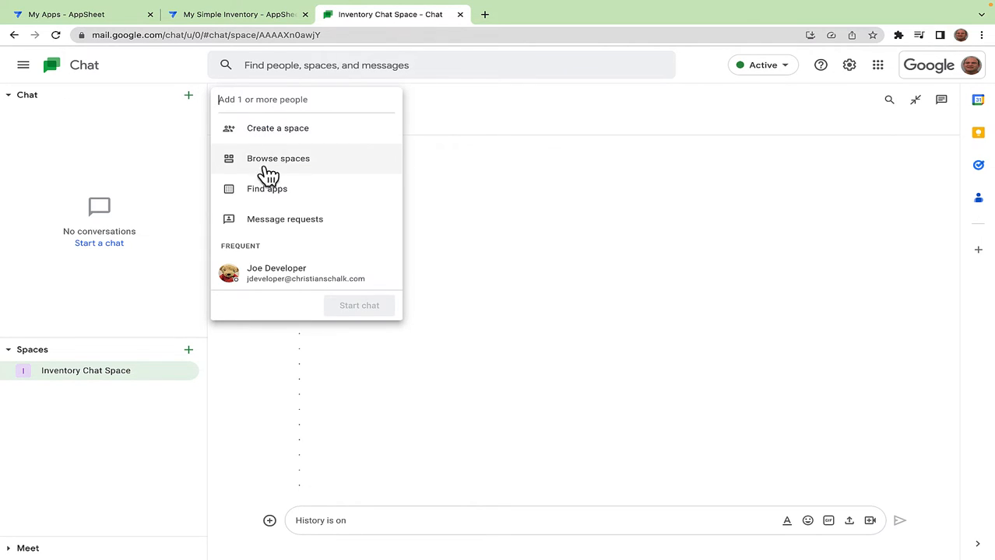
pyautogui.click(267, 188)
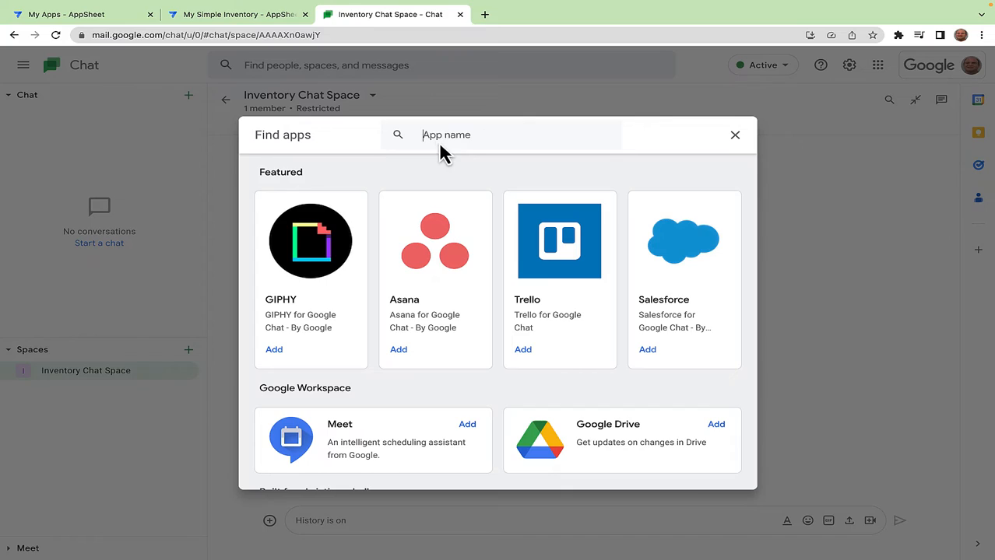
pyautogui.write('My Simple Inventor')
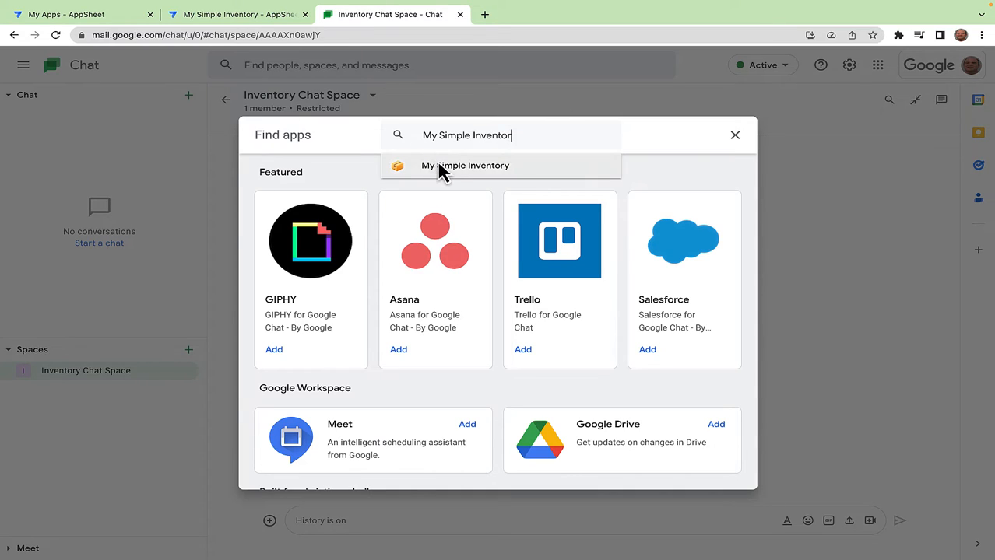
pyautogui.click(466, 165)
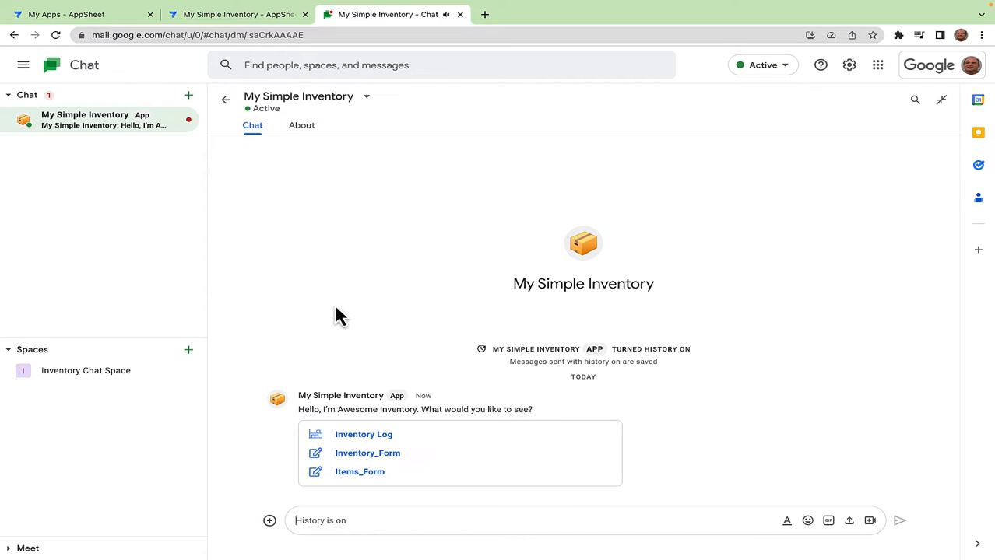
pyautogui.moveTo(361, 491)
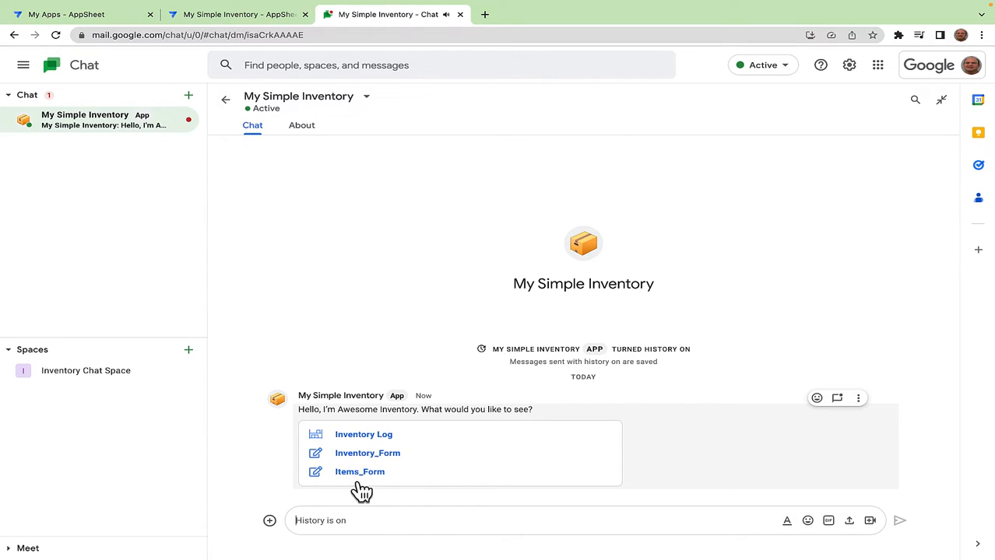
pyautogui.moveTo(370, 520)
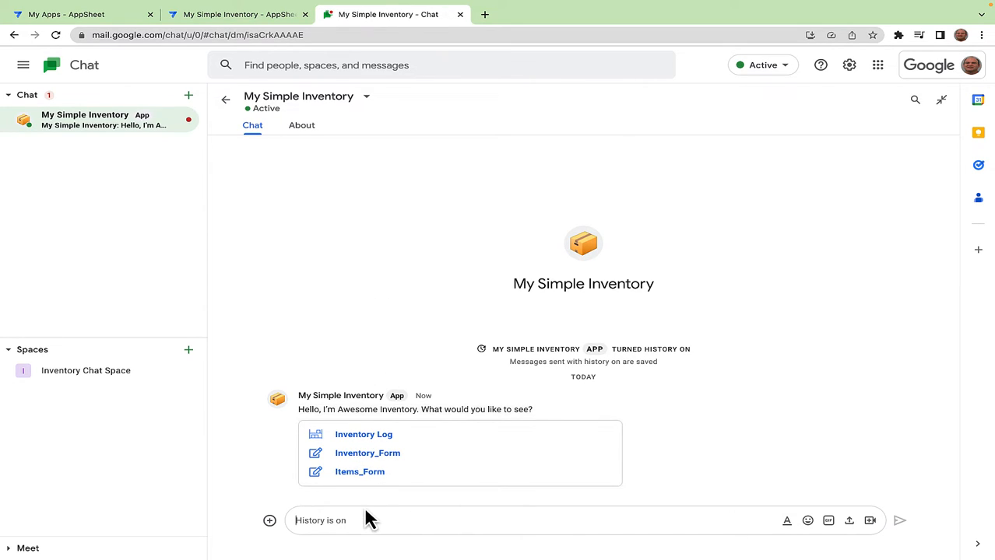
# Step: Send '/search saw' and close the returned Saw item details card
pyautogui.write('/')
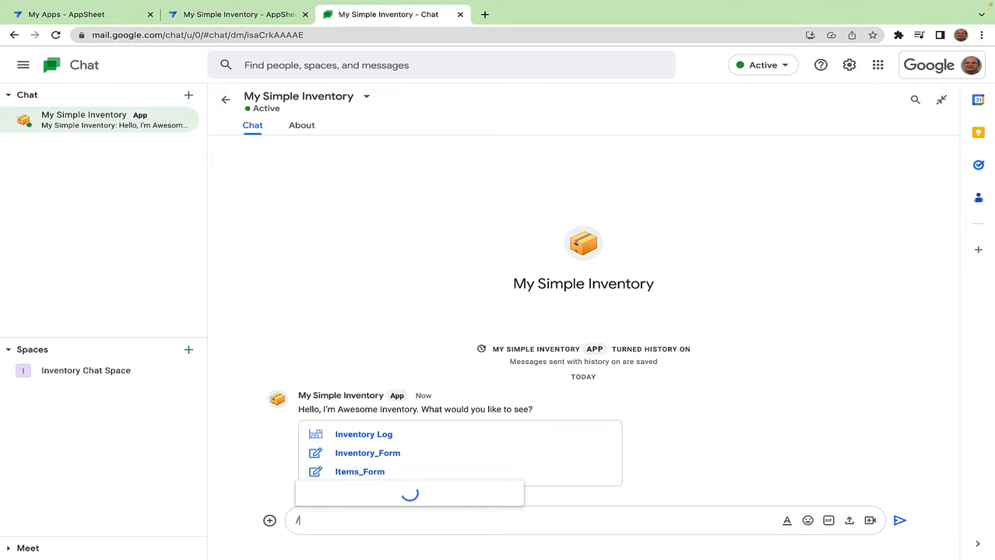
pyautogui.write('search')
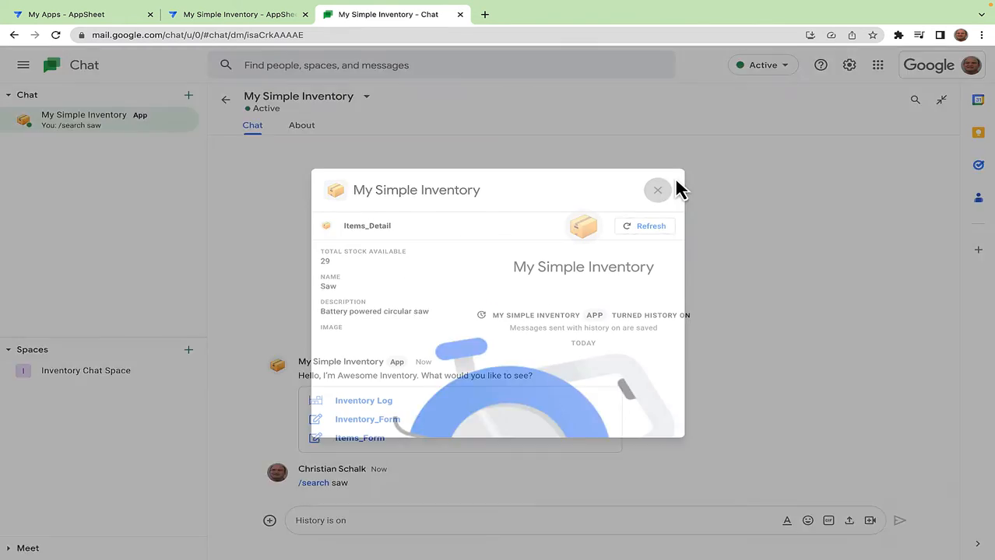
pyautogui.click(657, 189)
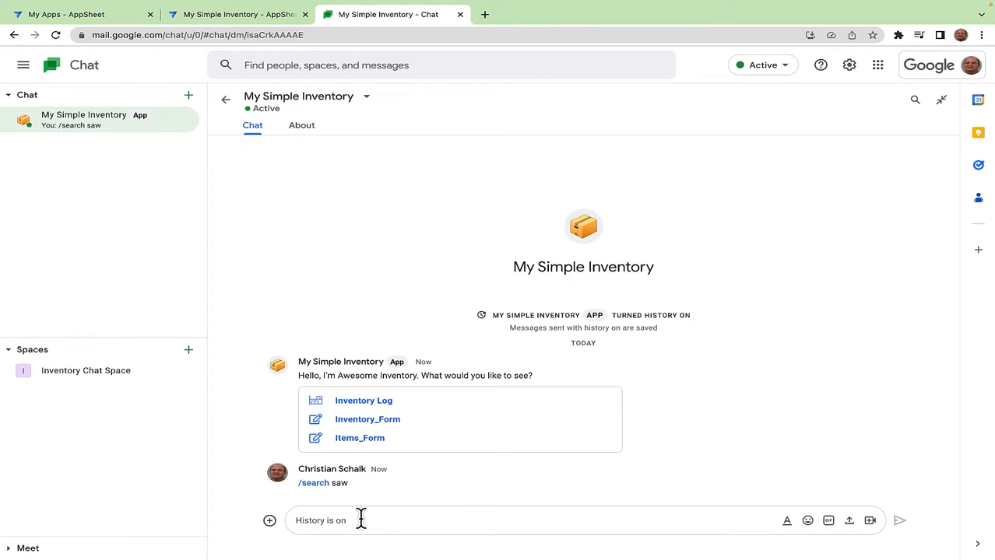
# Step: Send '/log' to view the Inventory Log, then close the entry's edit form unsaved
pyautogui.write('/log')
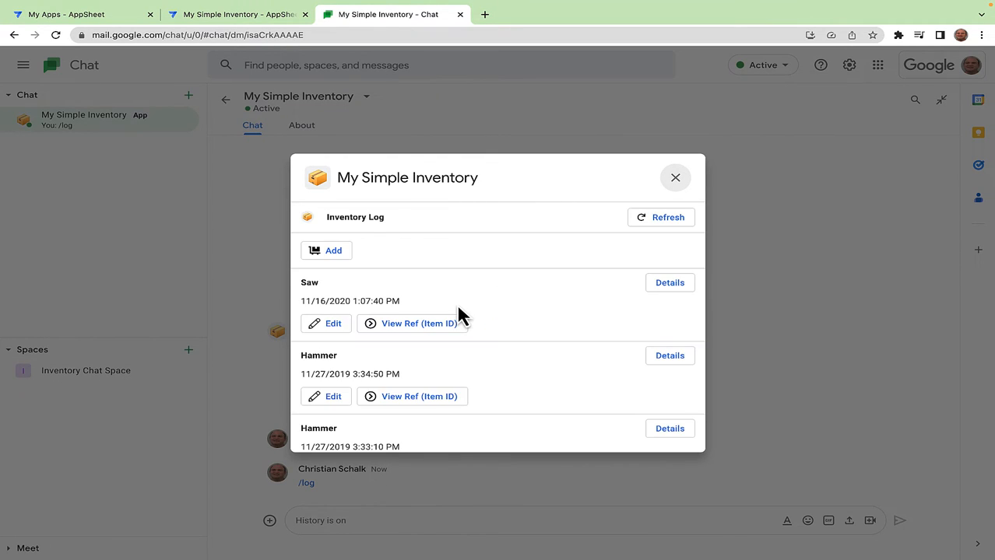
pyautogui.scroll(-3)
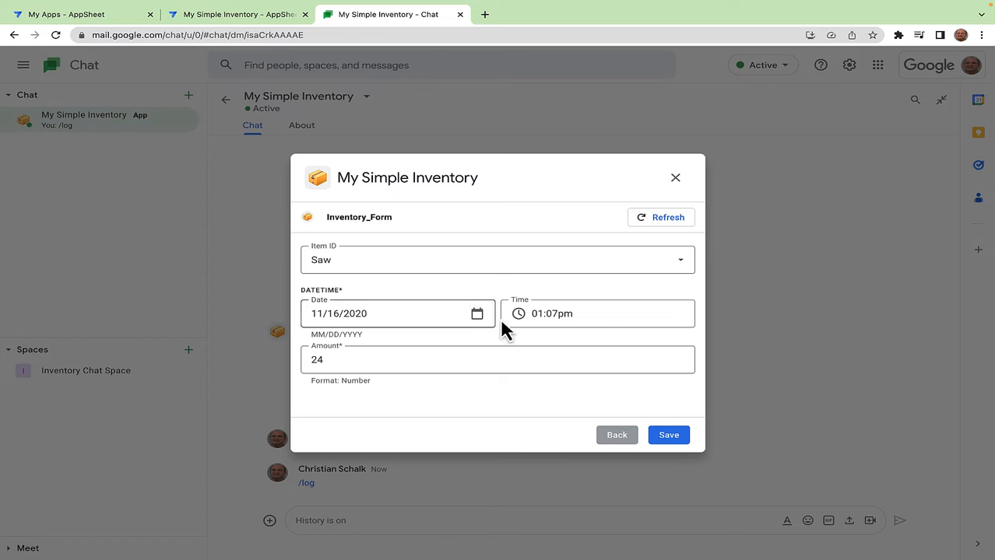
pyautogui.click(675, 178)
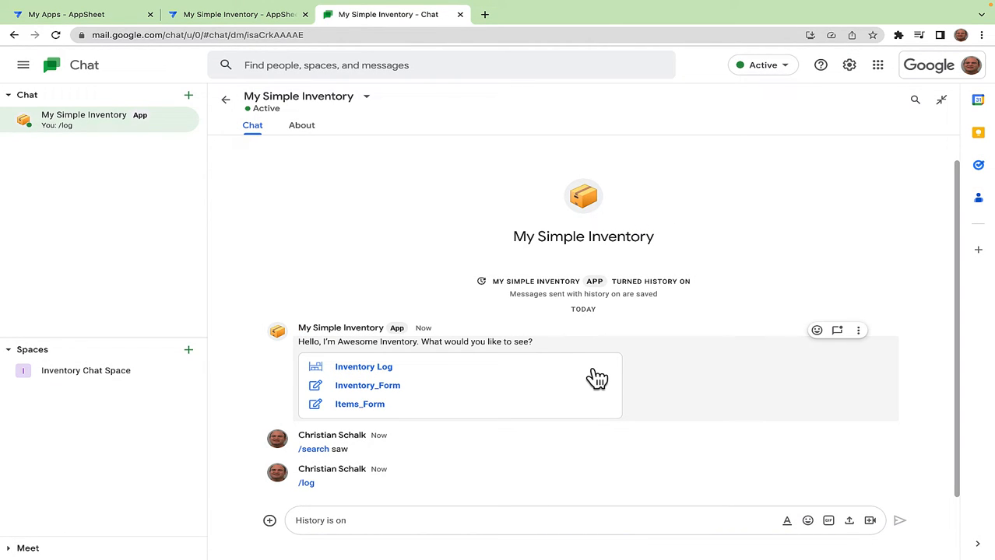
pyautogui.moveTo(514, 459)
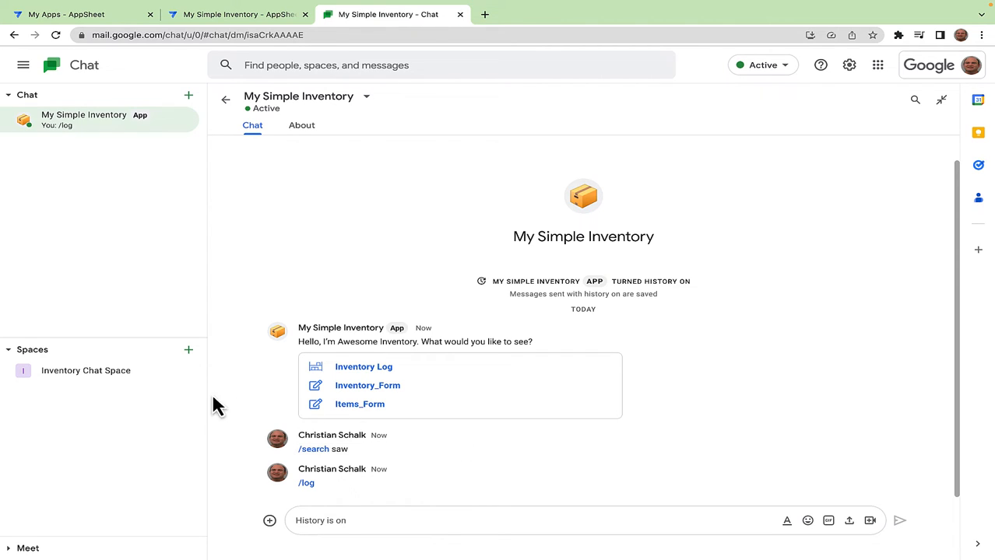
pyautogui.moveTo(82, 370)
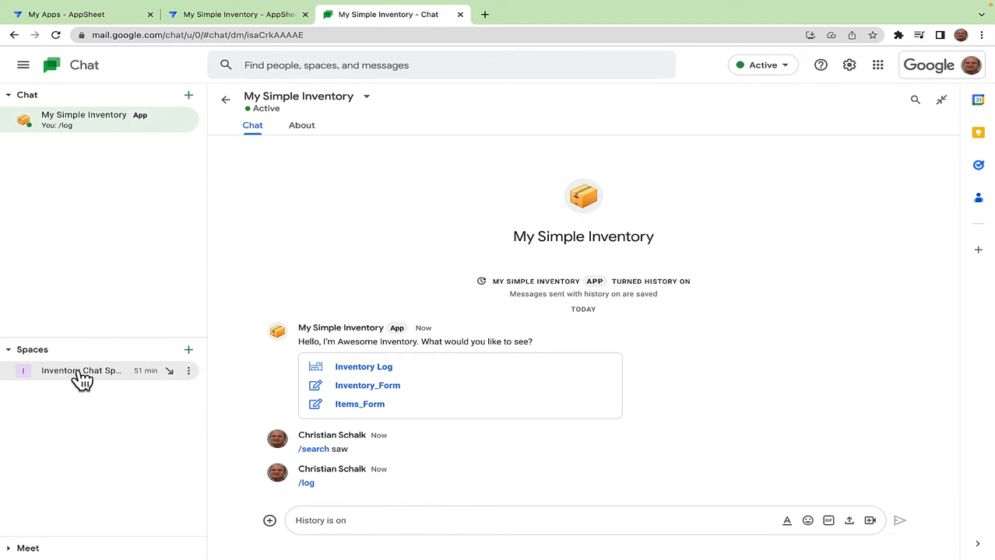
# Step: Add the My Simple Inventory app to Inventory Chat Space via Apps & integrations
pyautogui.click(82, 370)
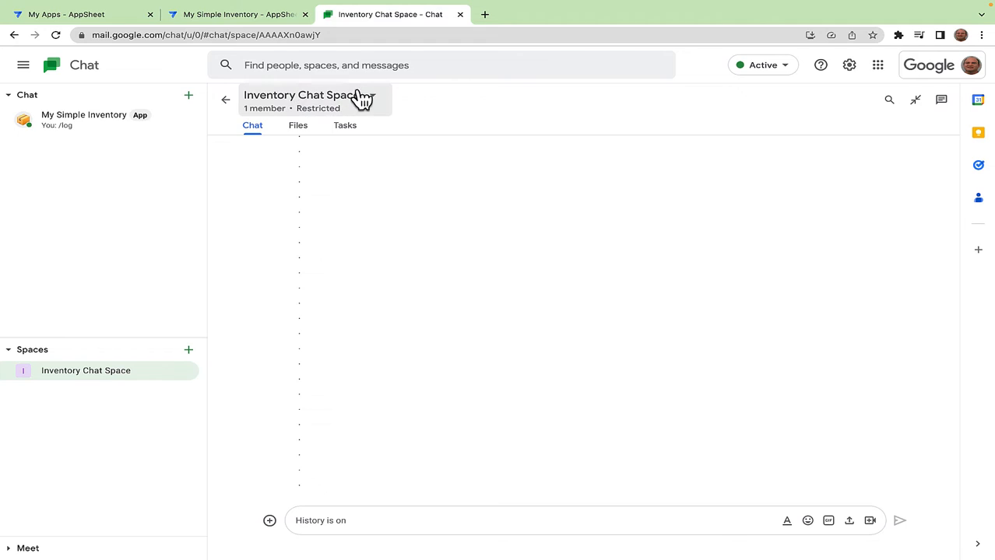
pyautogui.click(312, 95)
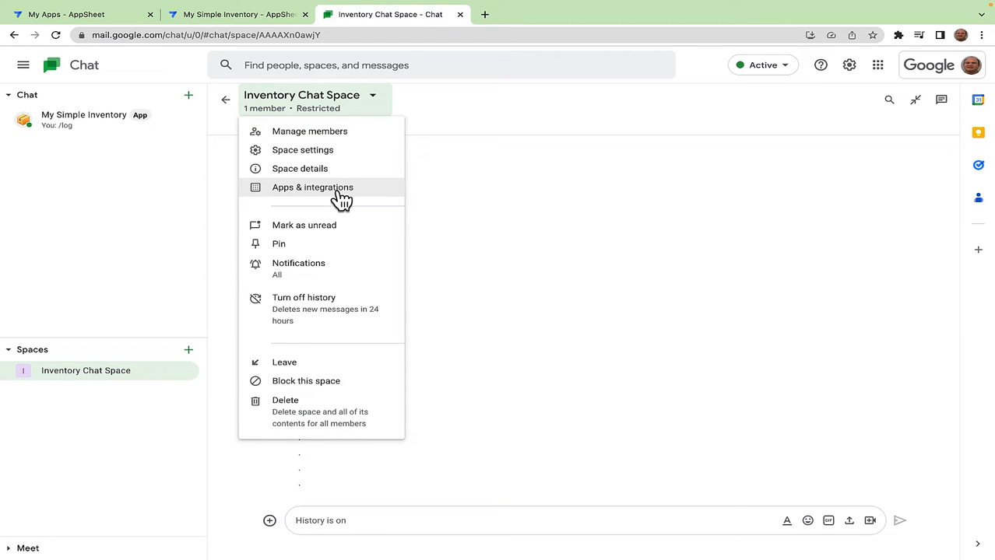
pyautogui.click(312, 187)
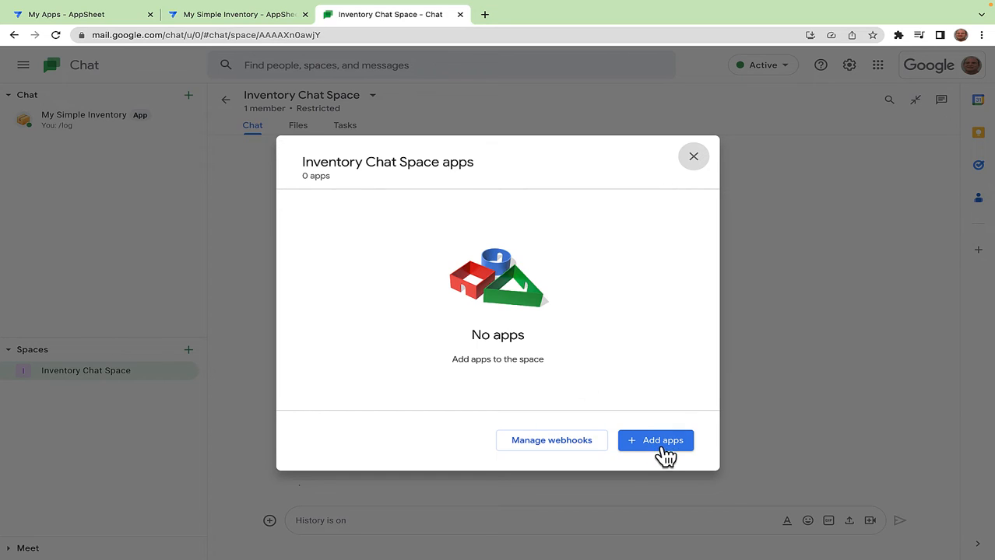
pyautogui.click(655, 440)
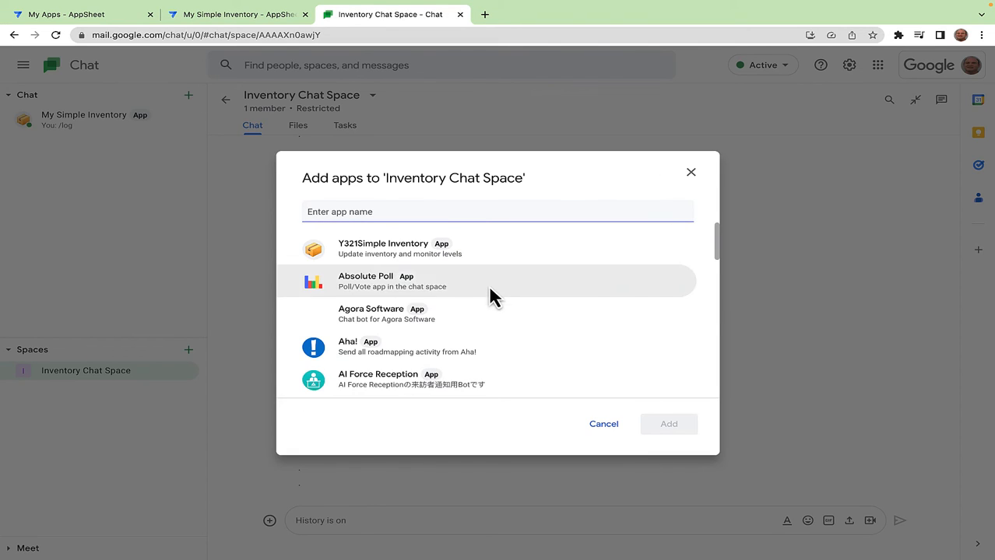
pyautogui.write('My Simple Inventory')
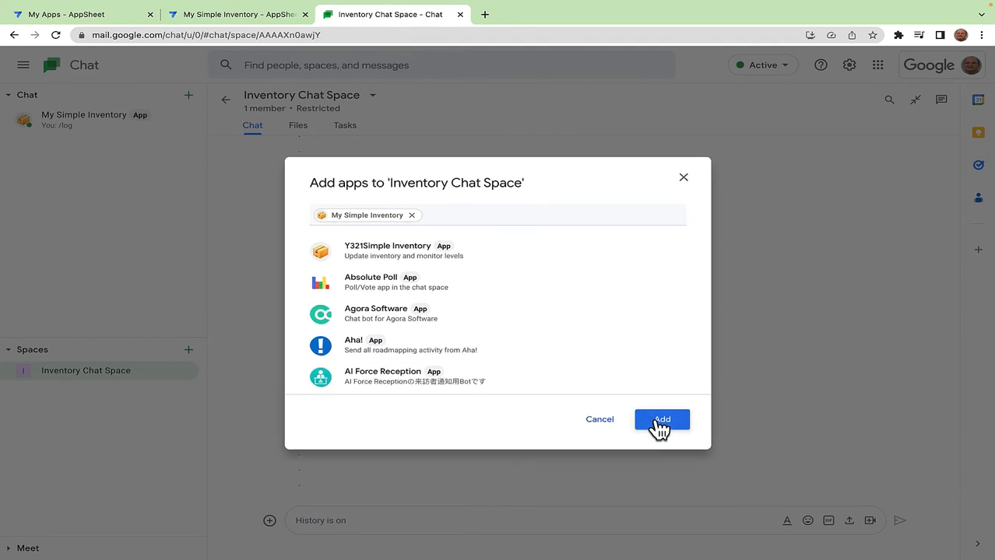
pyautogui.click(660, 420)
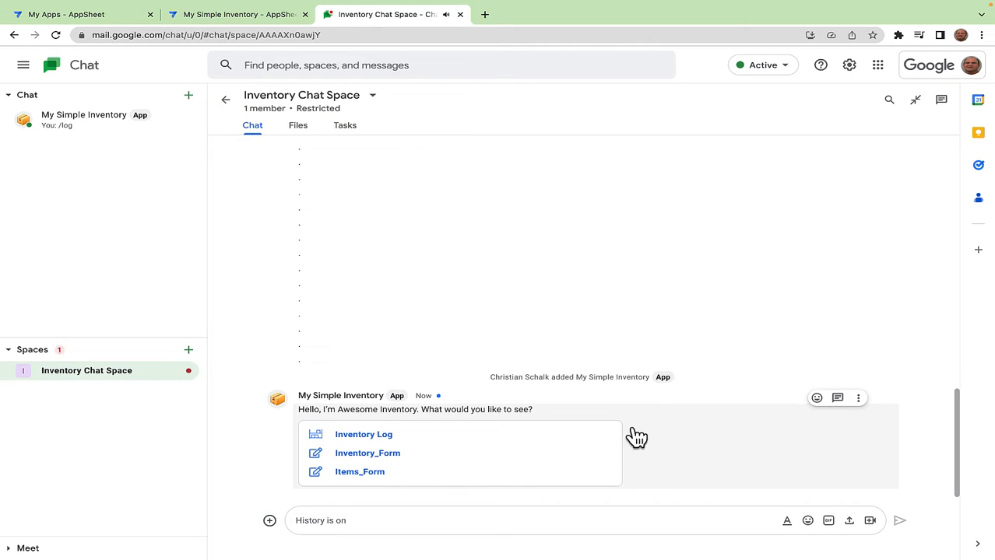
pyautogui.moveTo(435, 447)
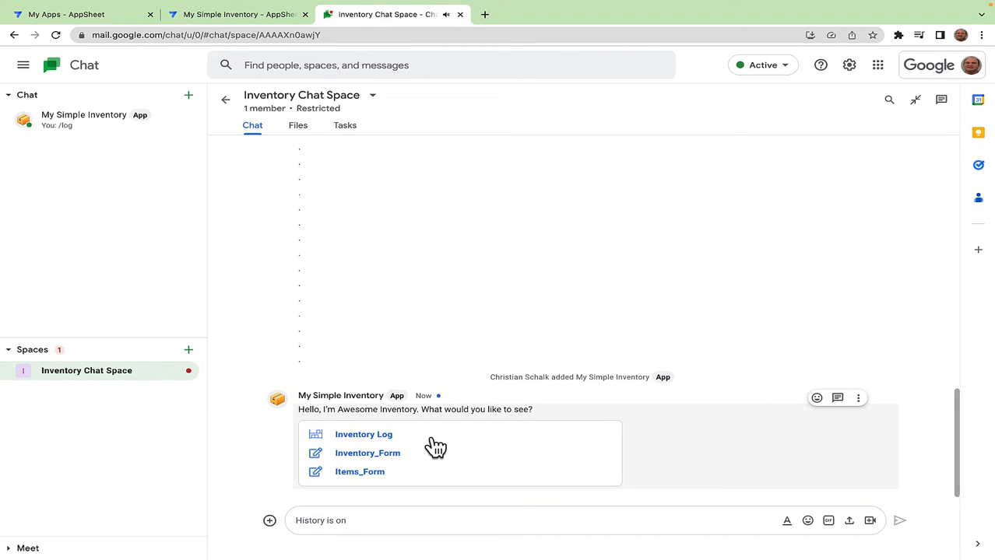
pyautogui.moveTo(432, 433)
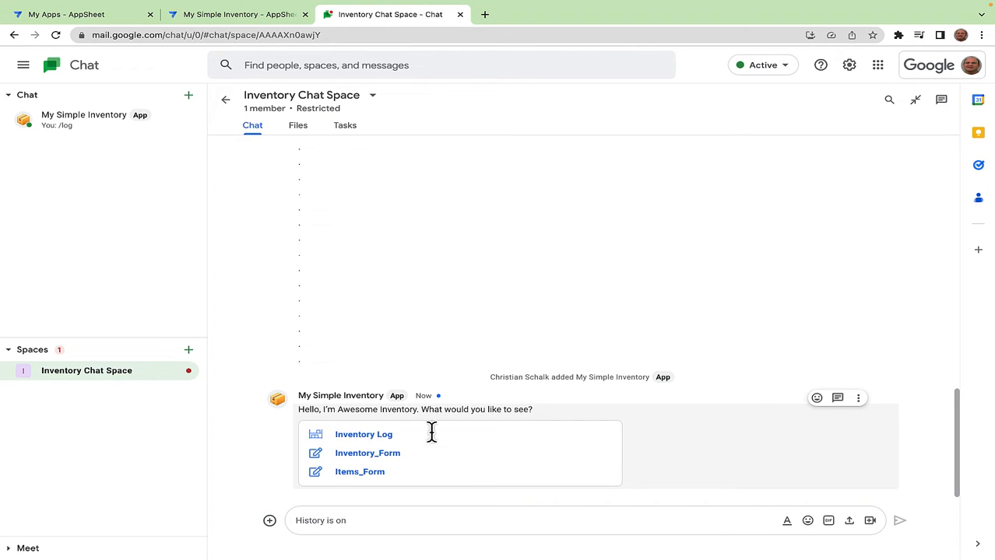
# Step: Back in the app editor, start a new action under Chat app customization
pyautogui.click(237, 14)
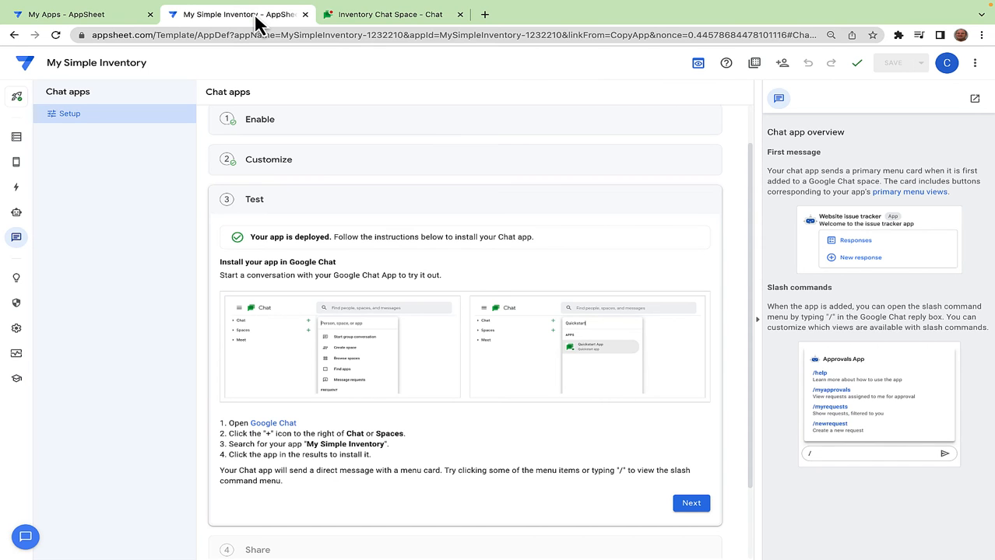
pyautogui.moveTo(382, 173)
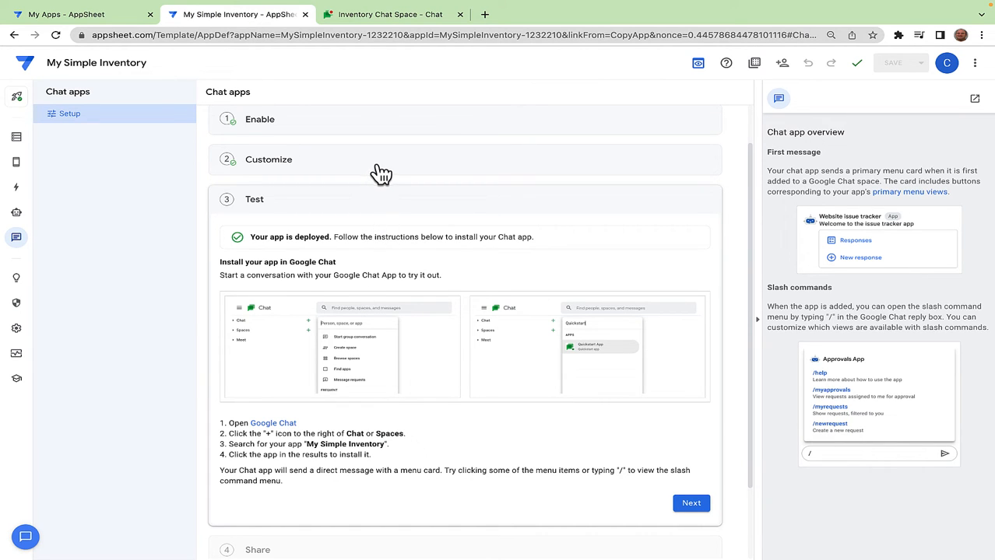
pyautogui.click(269, 159)
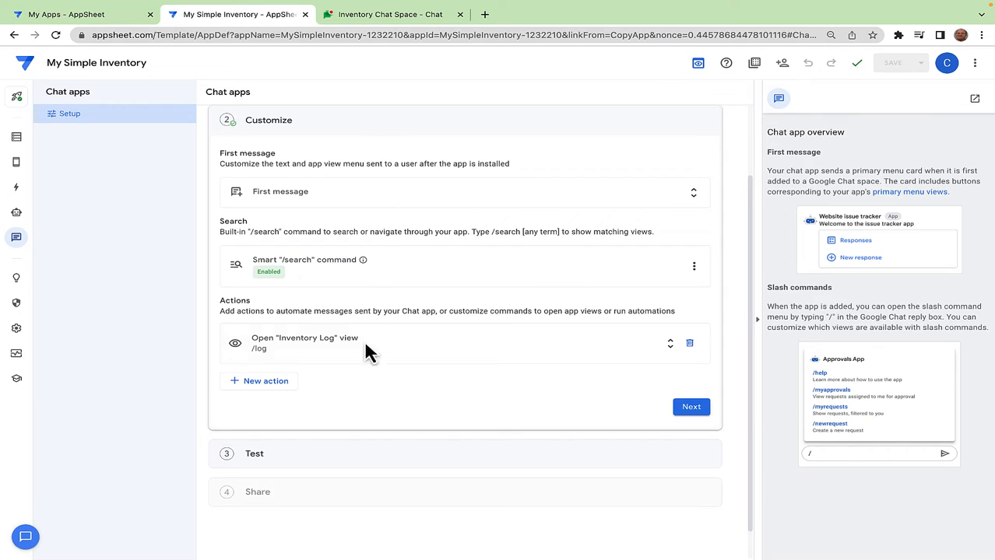
pyautogui.click(265, 381)
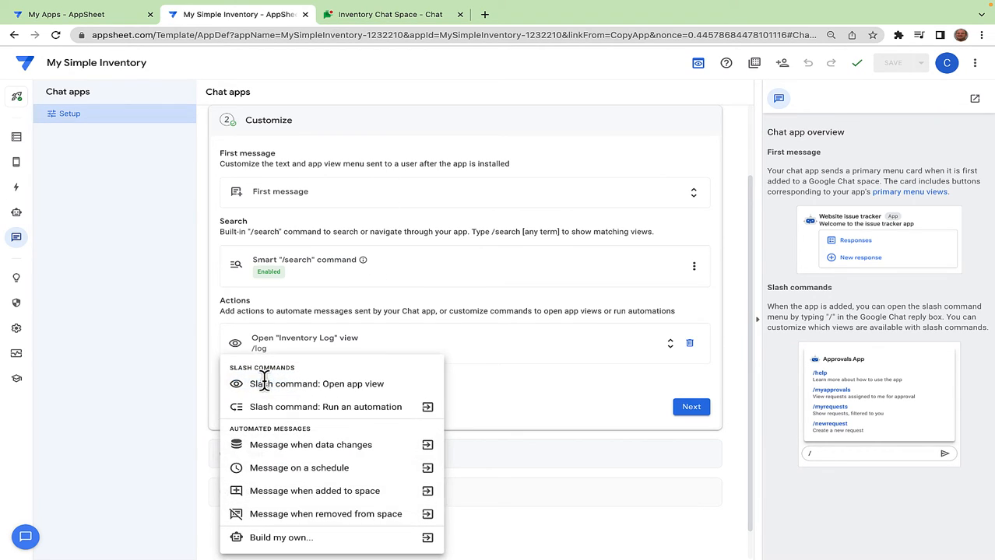
pyautogui.moveTo(357, 444)
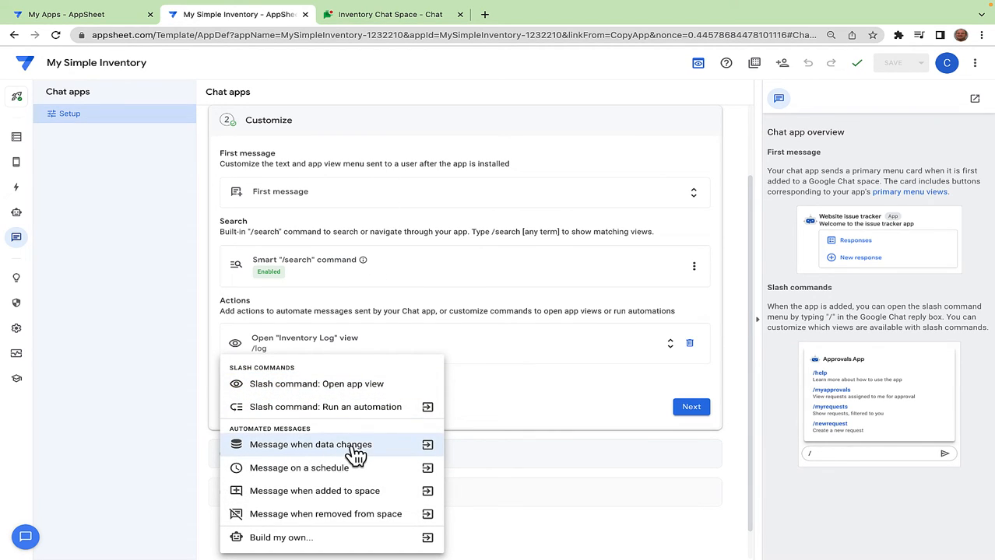
pyautogui.moveTo(366, 454)
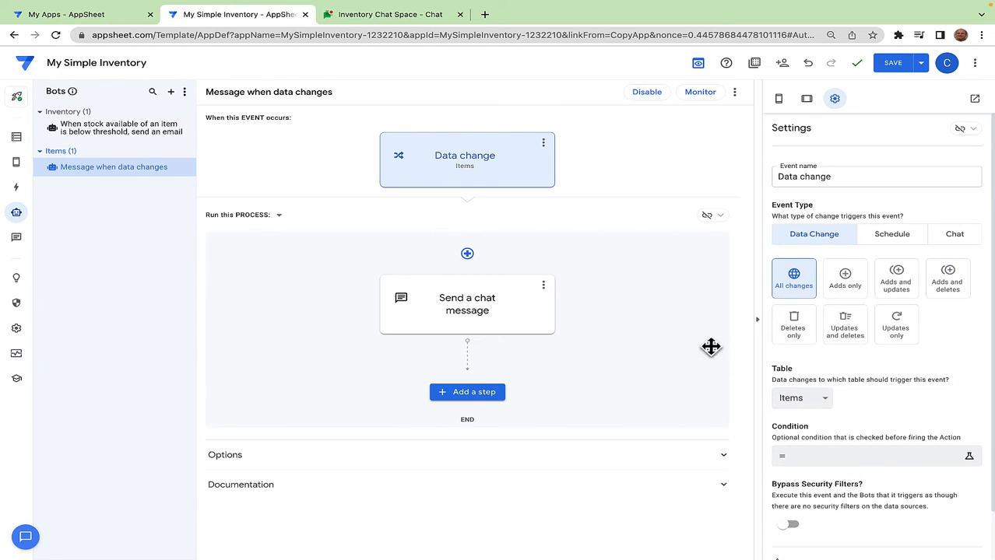
# Step: Open the 'Send a chat message' step of the Items data-change bot
pyautogui.click(467, 303)
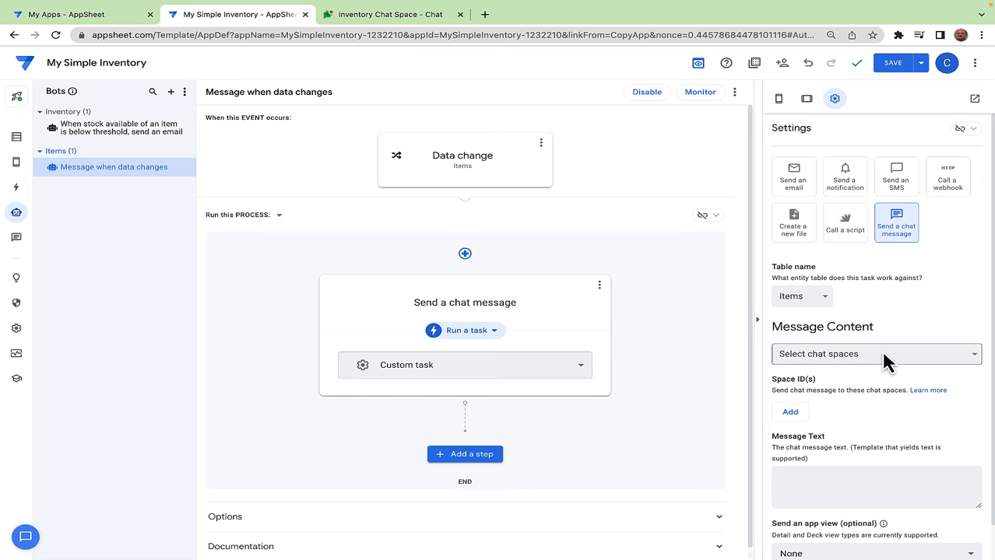
# Step: Target the chat message step at Inventory Chat Space as its Space ID
pyautogui.click(876, 354)
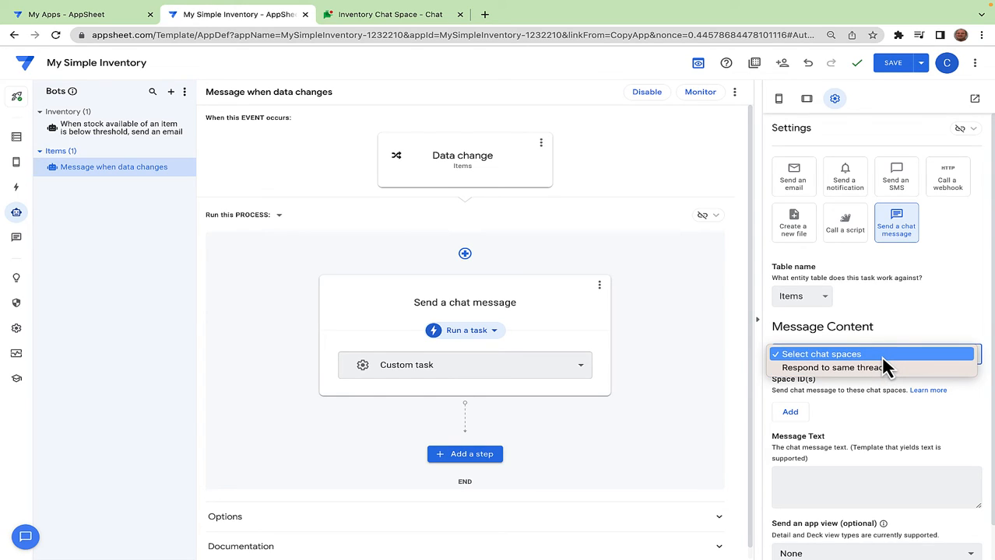
pyautogui.click(819, 354)
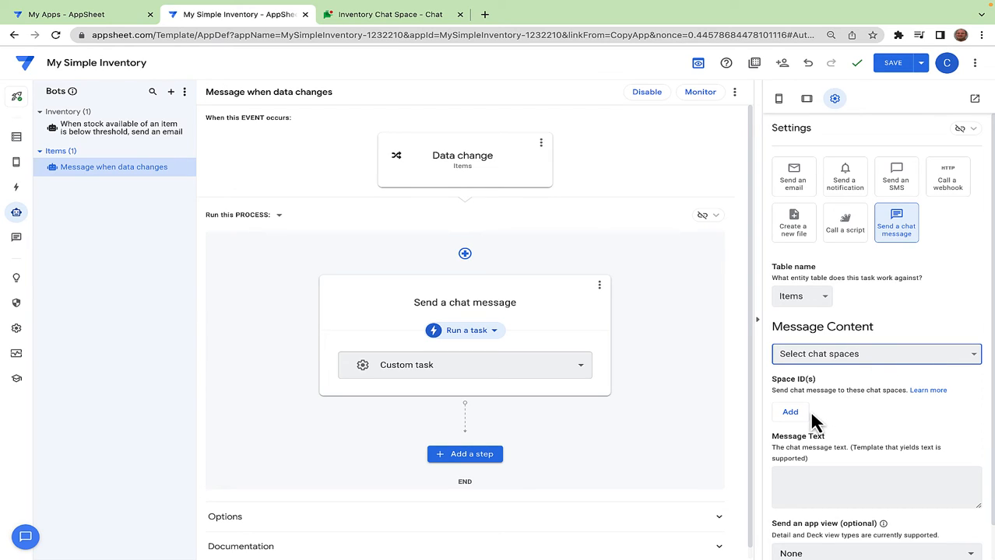
pyautogui.click(789, 413)
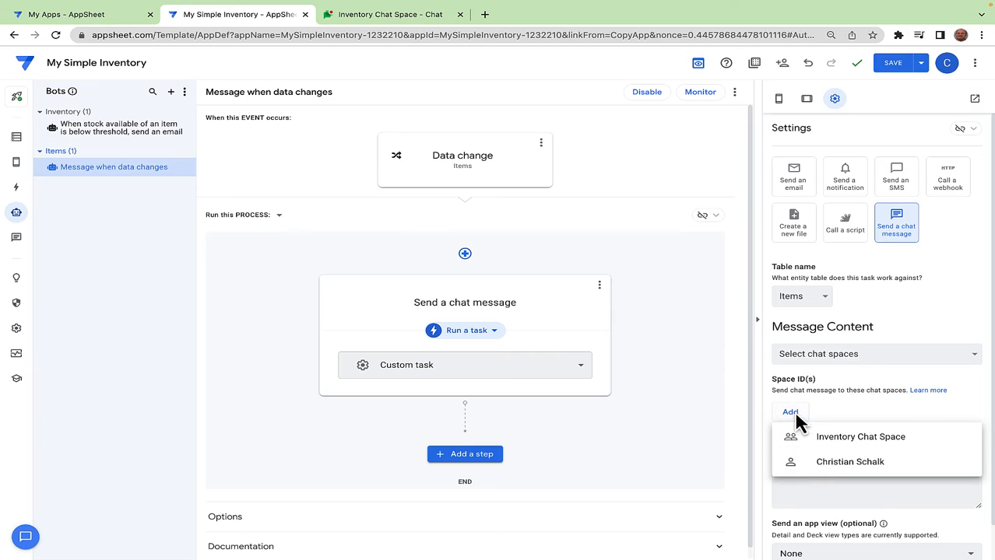
pyautogui.moveTo(897, 448)
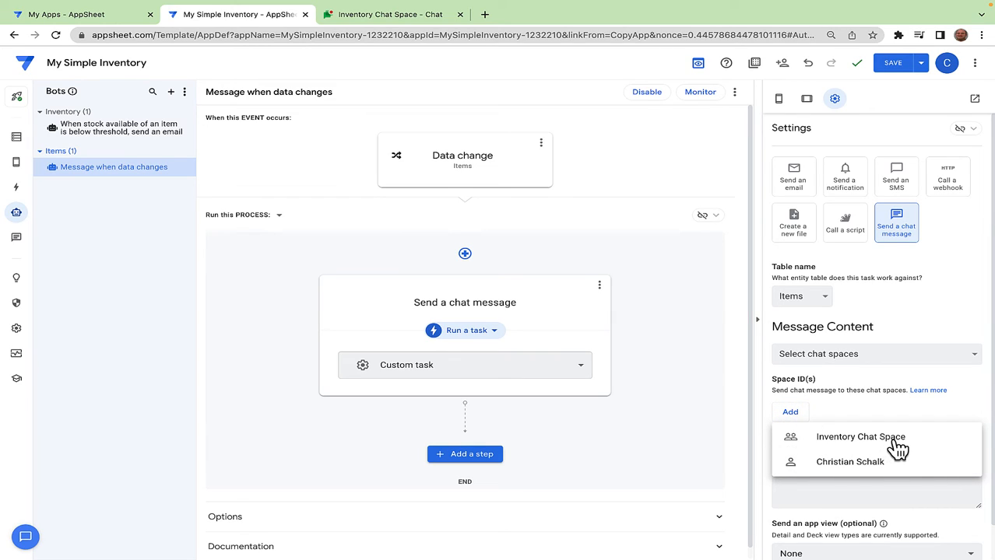
pyautogui.click(860, 437)
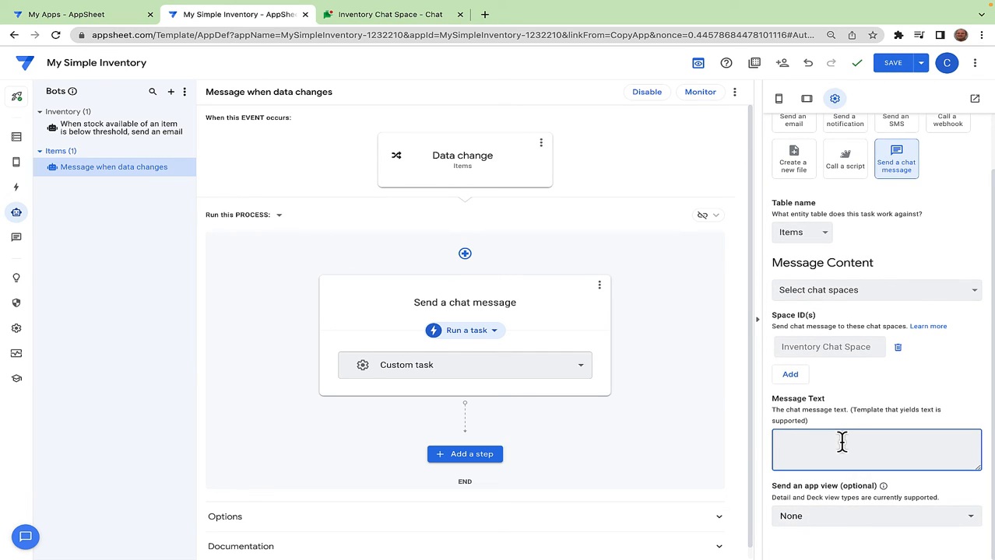
# Step: Set the message to 'Items table has been updated!' with the Items_Detail view, and save
pyautogui.write('Items table')
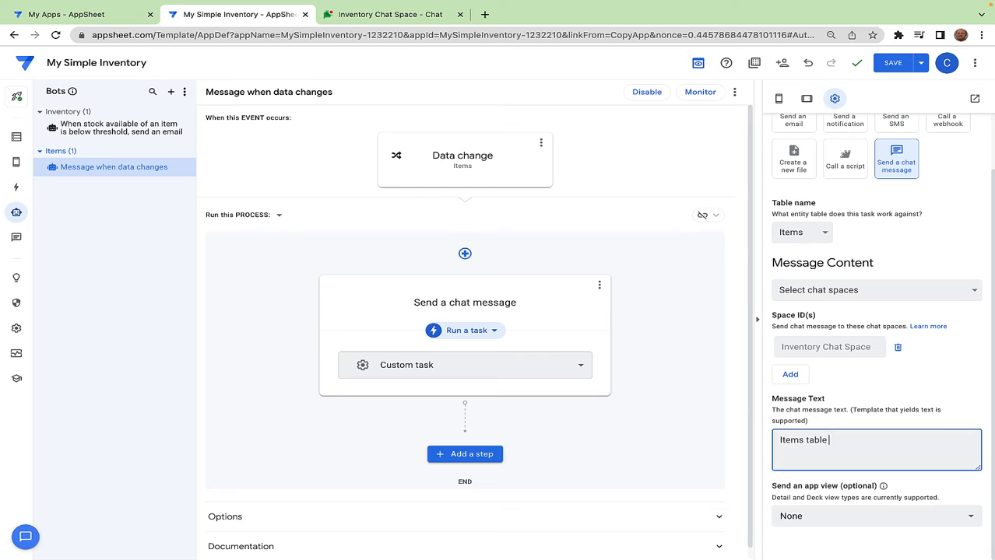
pyautogui.write('has been')
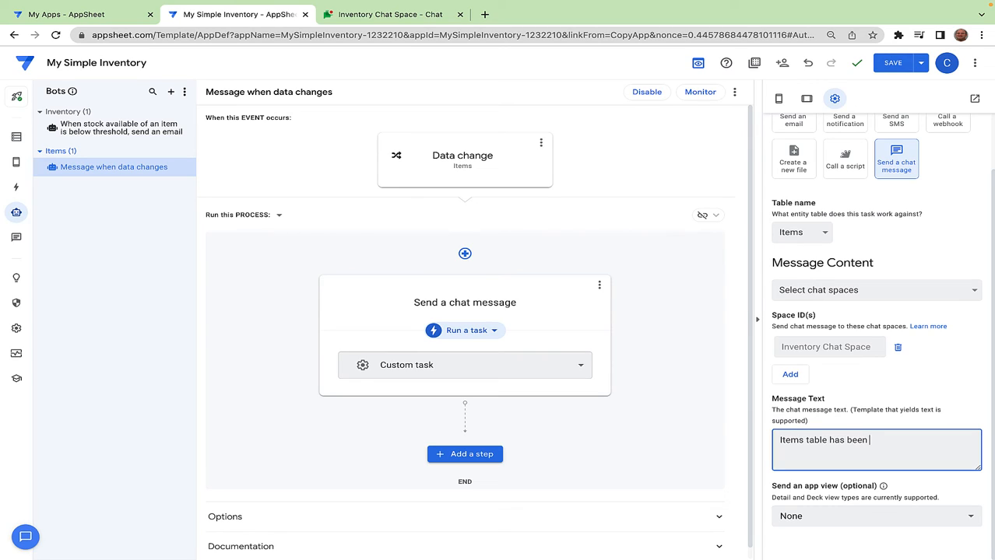
pyautogui.write('updated!')
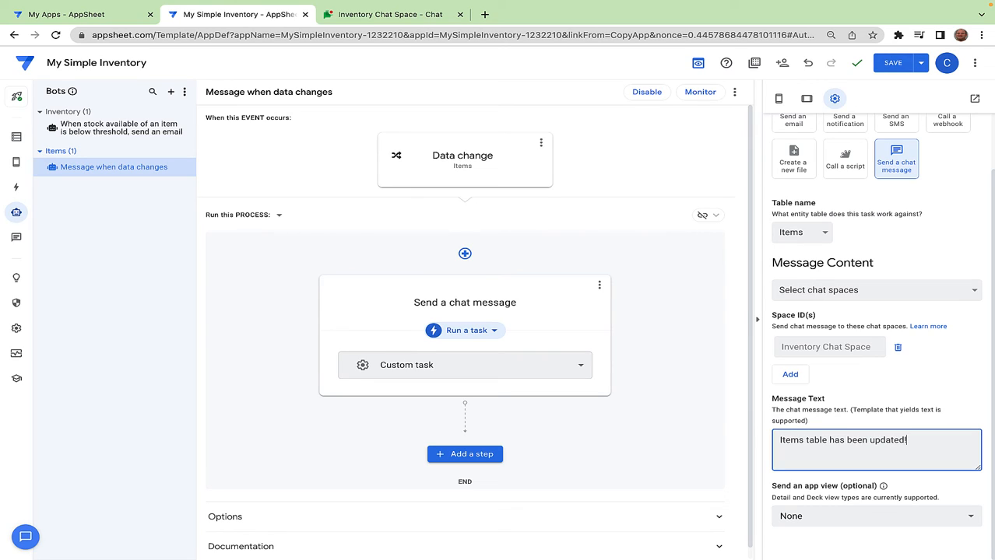
pyautogui.click(875, 516)
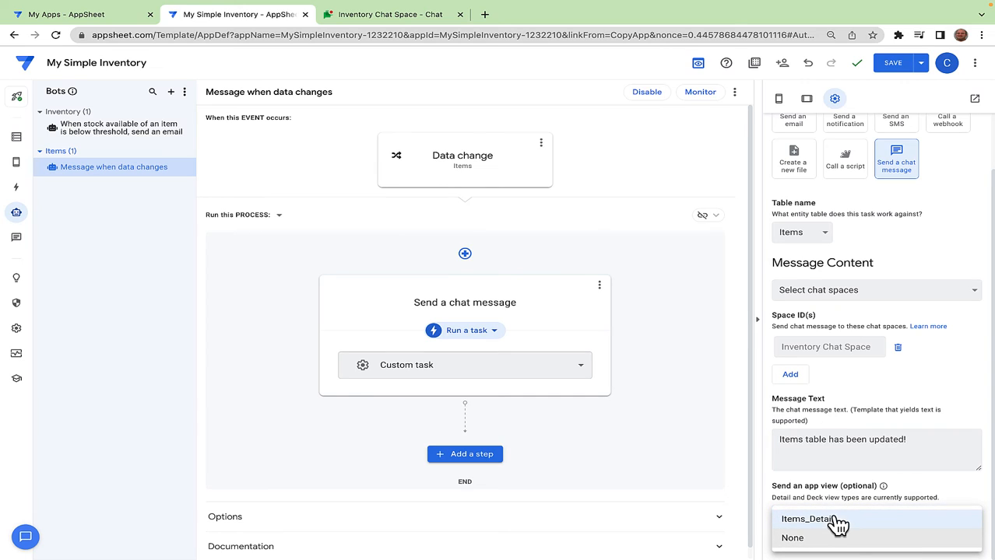
pyautogui.click(808, 519)
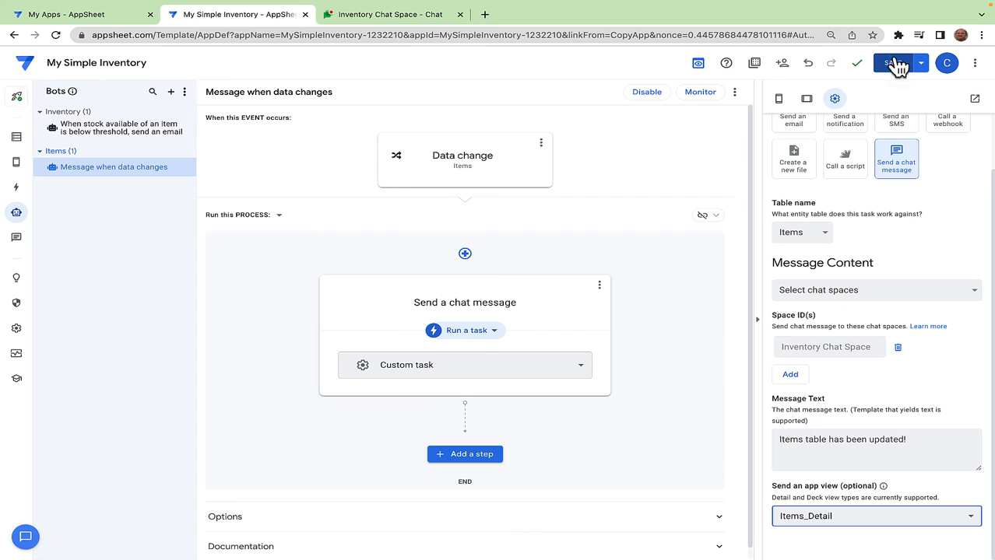
pyautogui.click(893, 63)
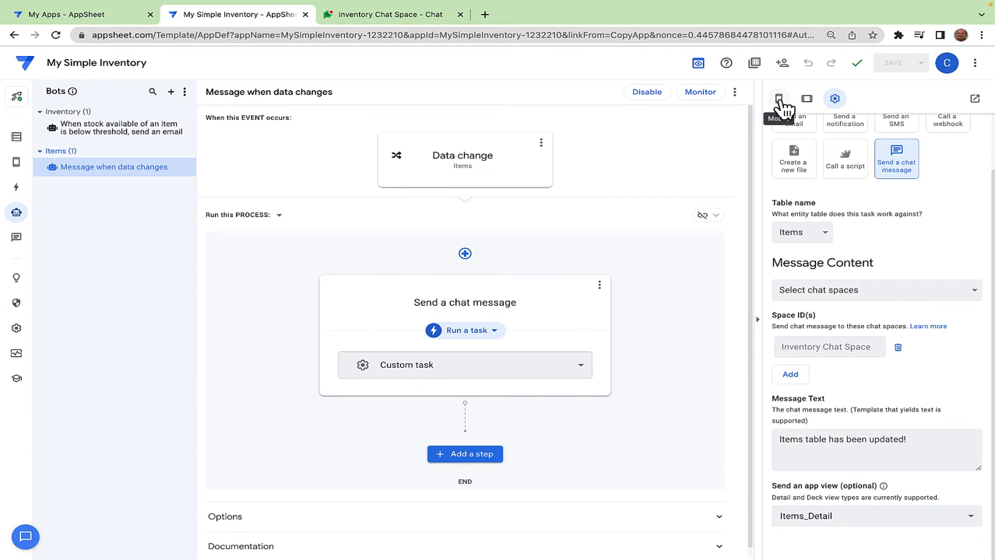
# Step: Change Saw's description to 'Cordless circular saw' in the preview, then check Inventory Chat Space
pyautogui.click(779, 99)
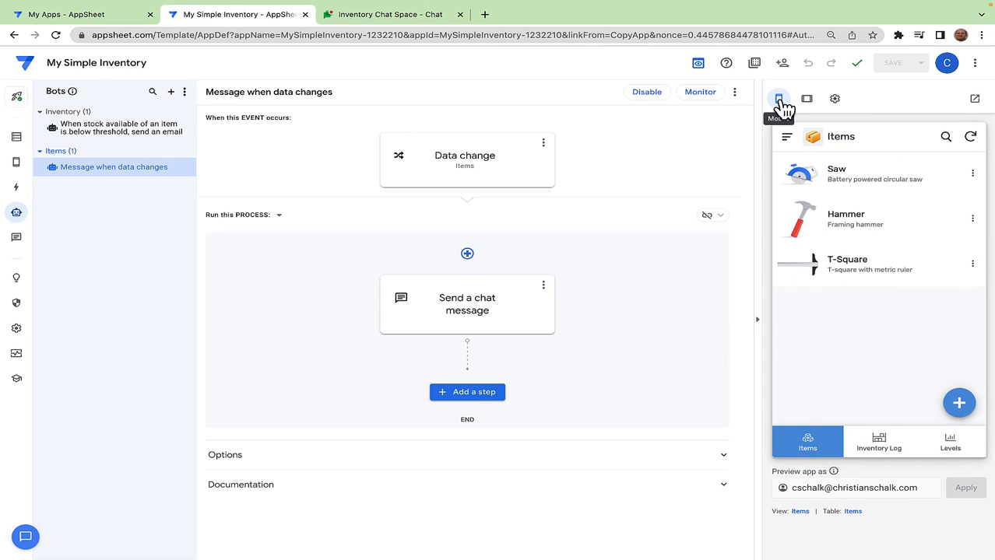
pyautogui.moveTo(863, 175)
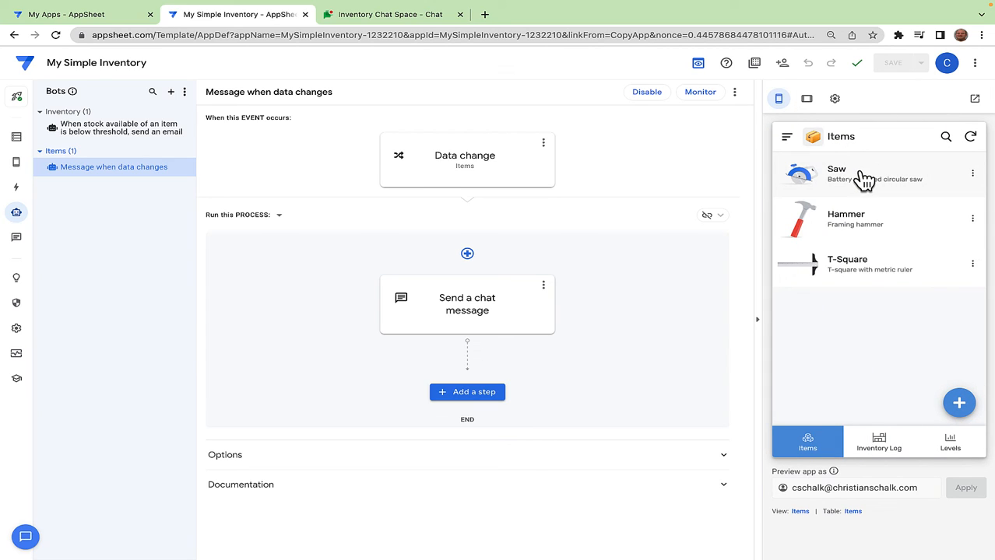
pyautogui.click(856, 174)
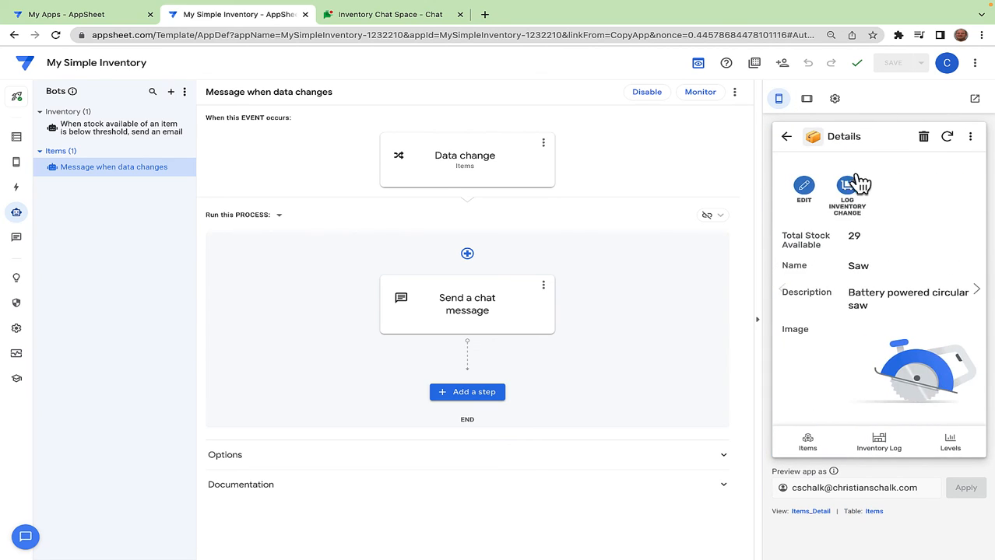
pyautogui.click(803, 190)
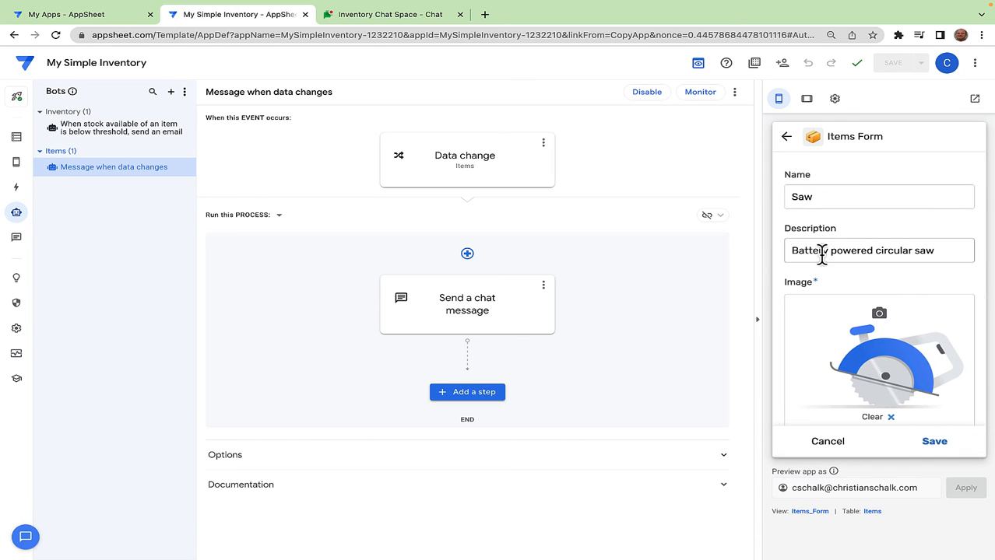
pyautogui.click(878, 250)
pyautogui.write('Cordless')
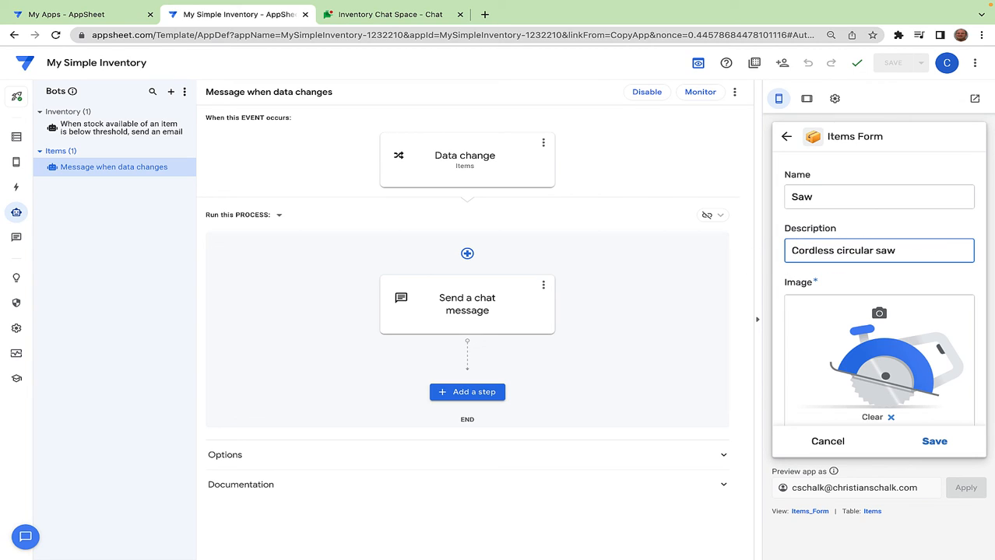
pyautogui.moveTo(934, 455)
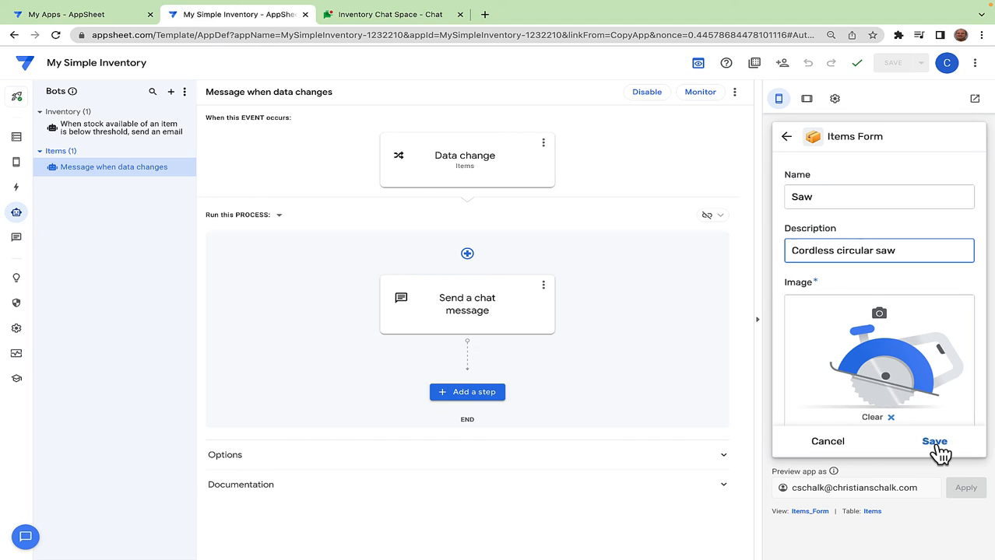
pyautogui.click(934, 441)
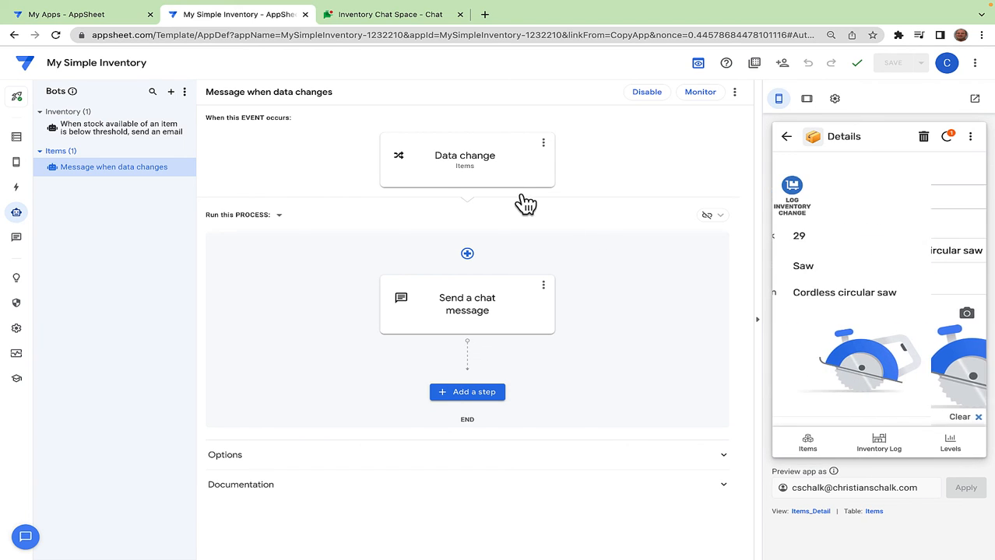
pyautogui.click(387, 14)
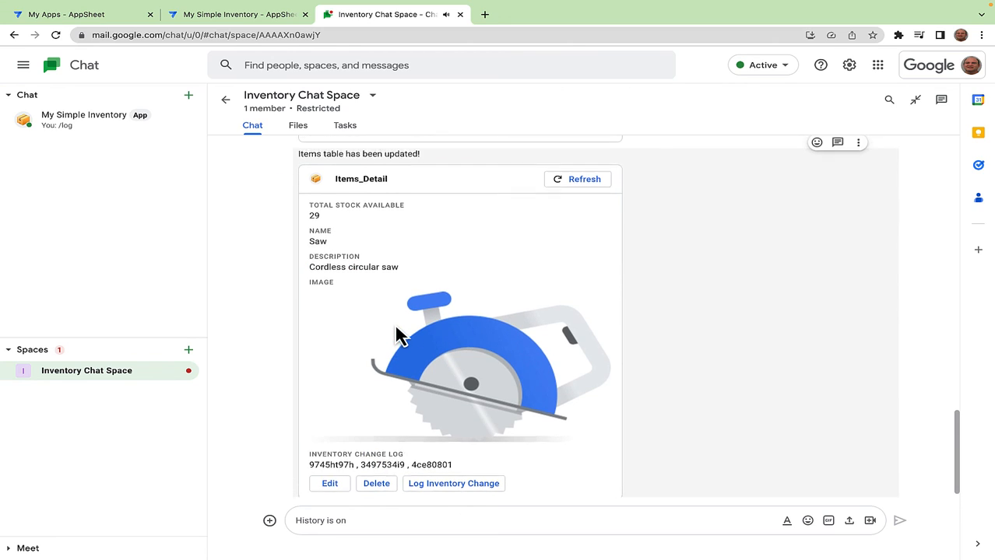
pyautogui.scroll(-3)
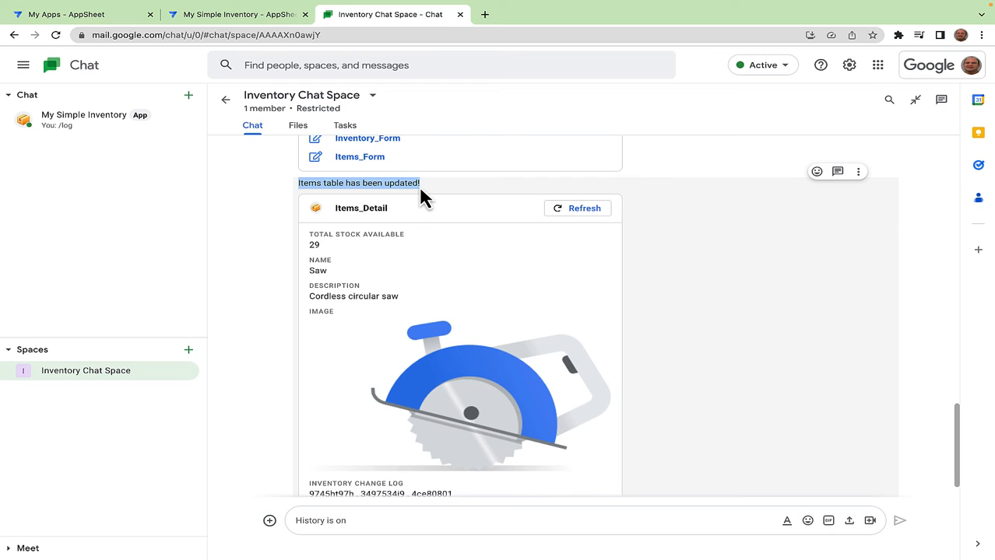
pyautogui.doubleClick(326, 296)
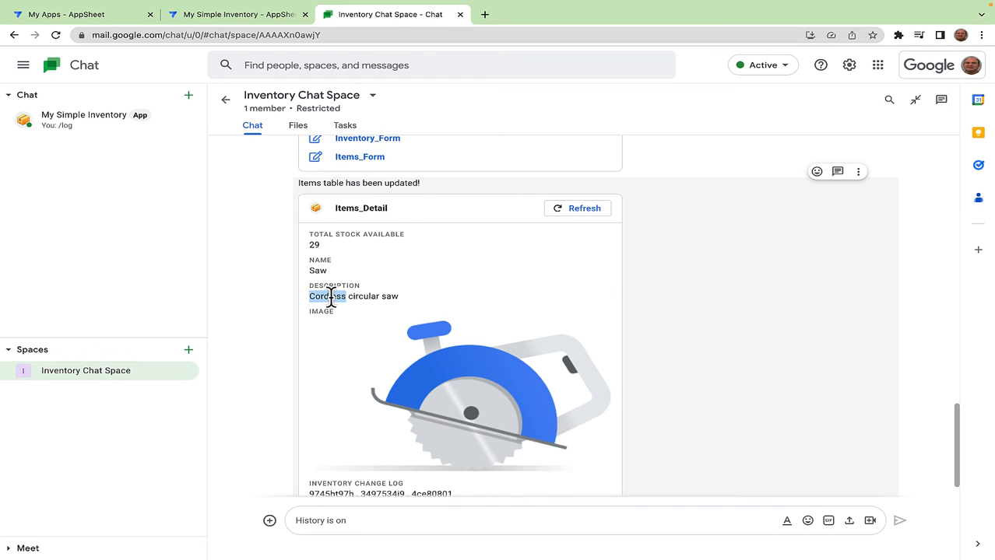
pyautogui.scroll(-3)
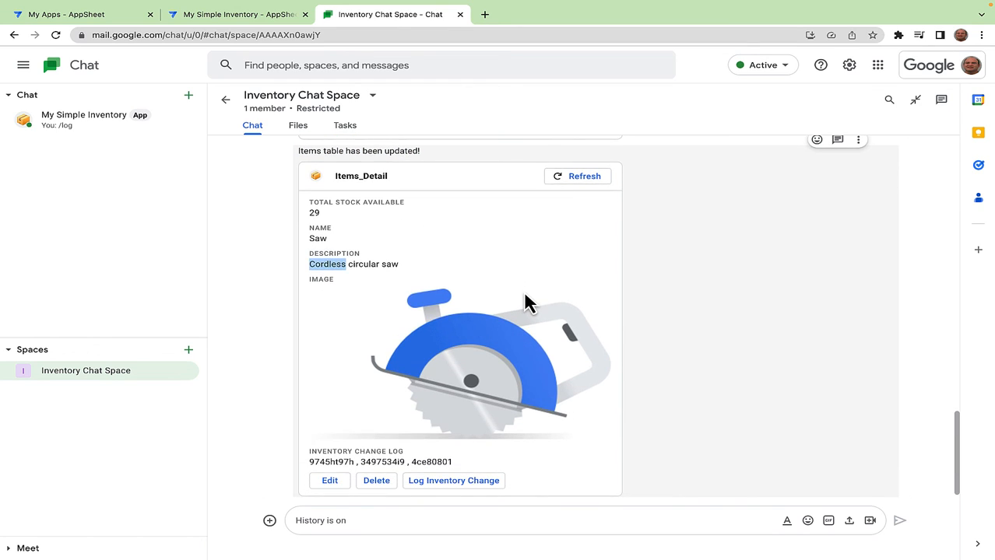